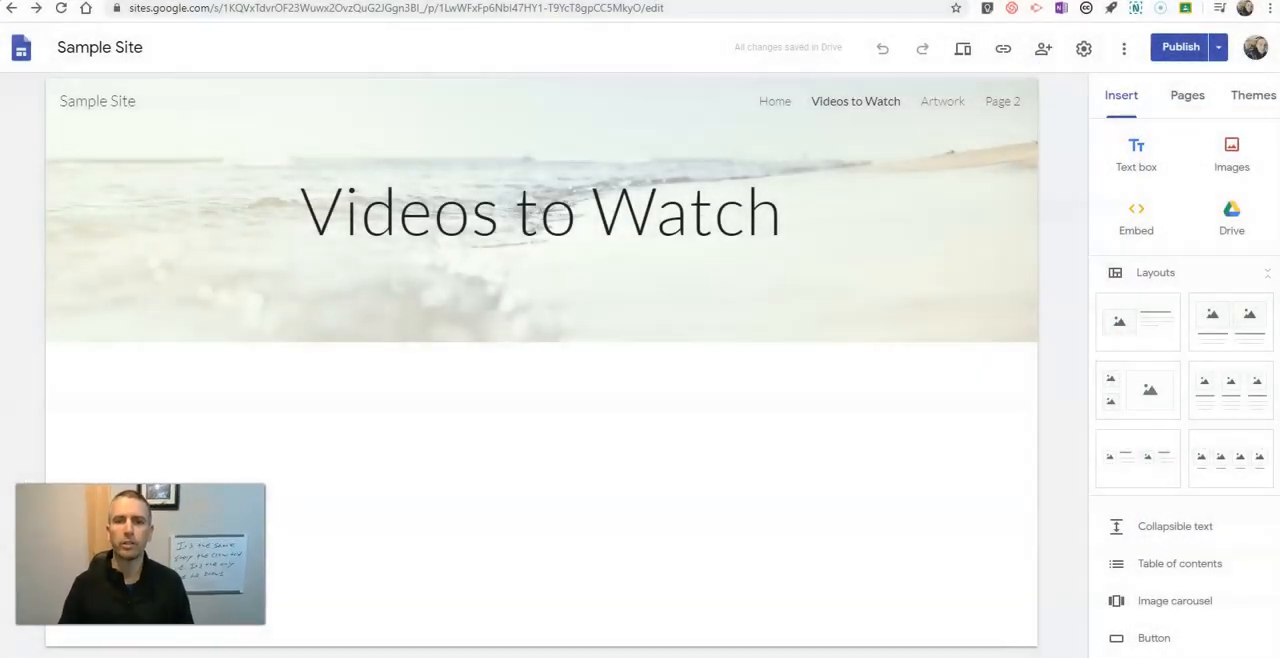
mouse_move(578, 466)
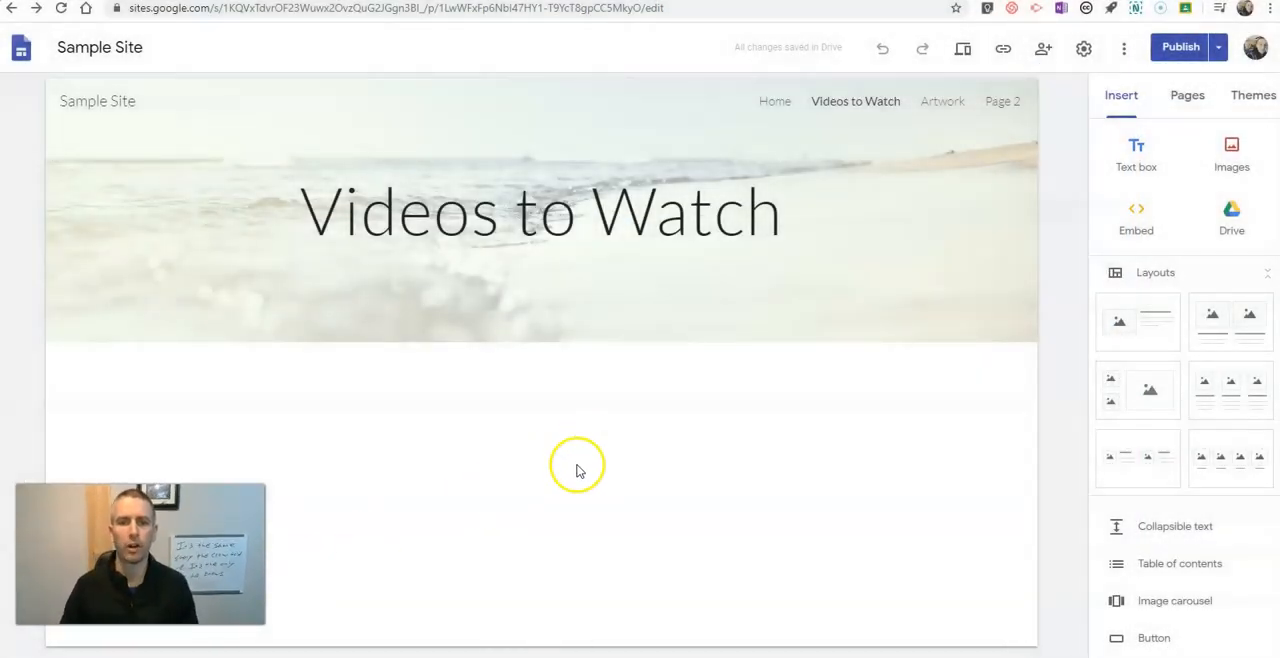
mouse_move(84, 72)
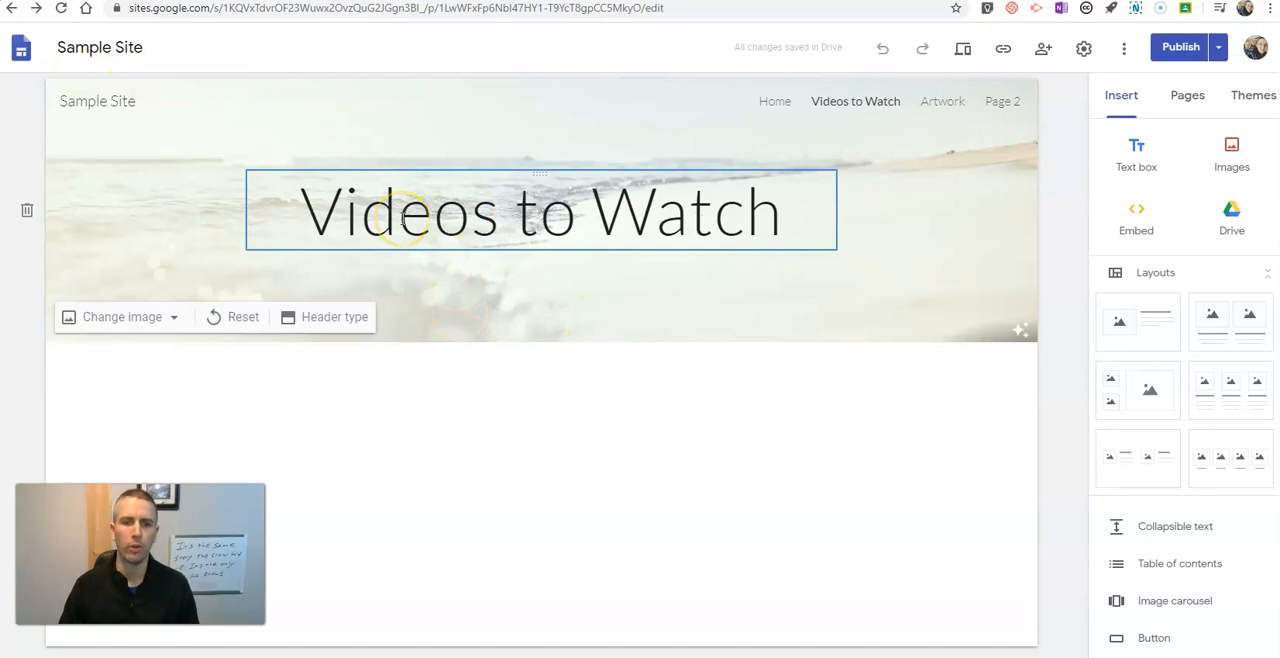
Insert the uploaded YouTube video 'How to Incorporate Google Hangouts Meet Into Google Classroom' into the page body.
left_click(724, 412)
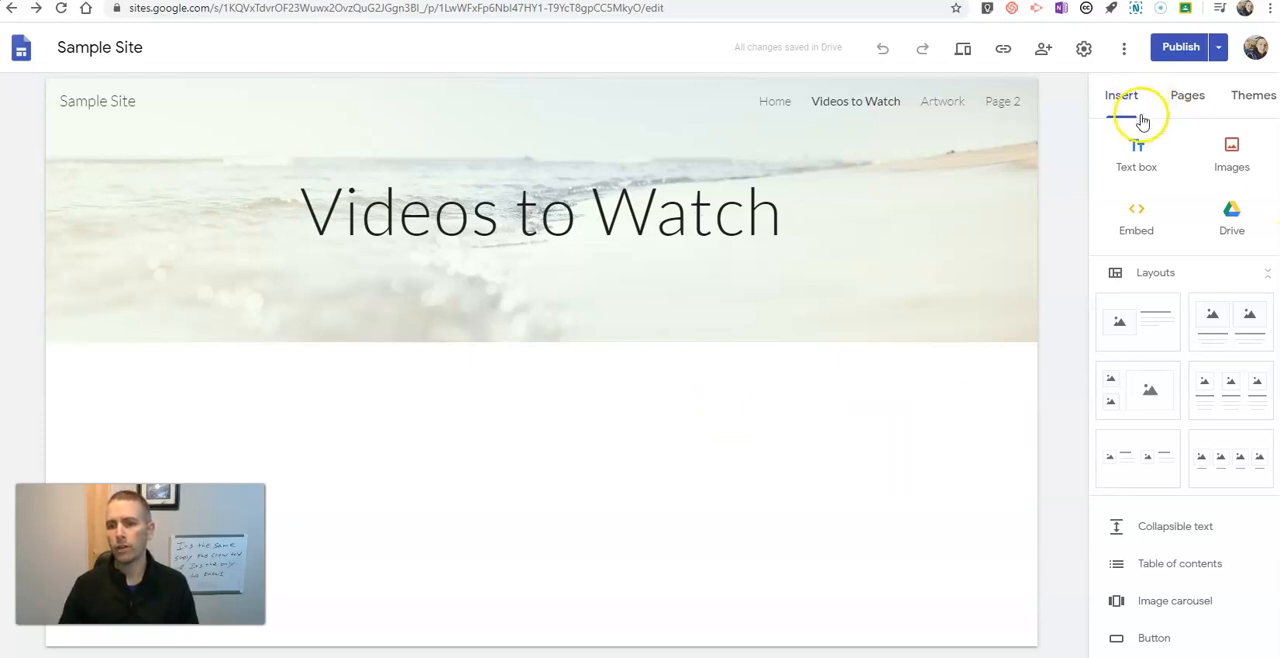
scroll("down", 3)
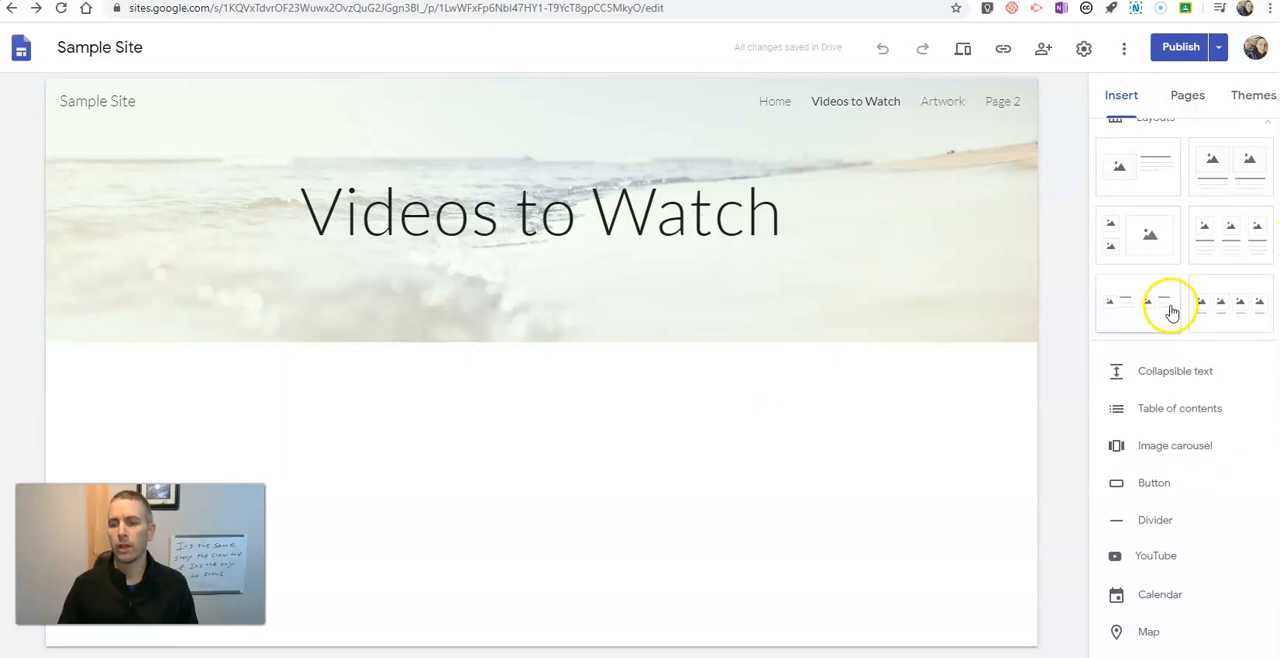
scroll("down", 3)
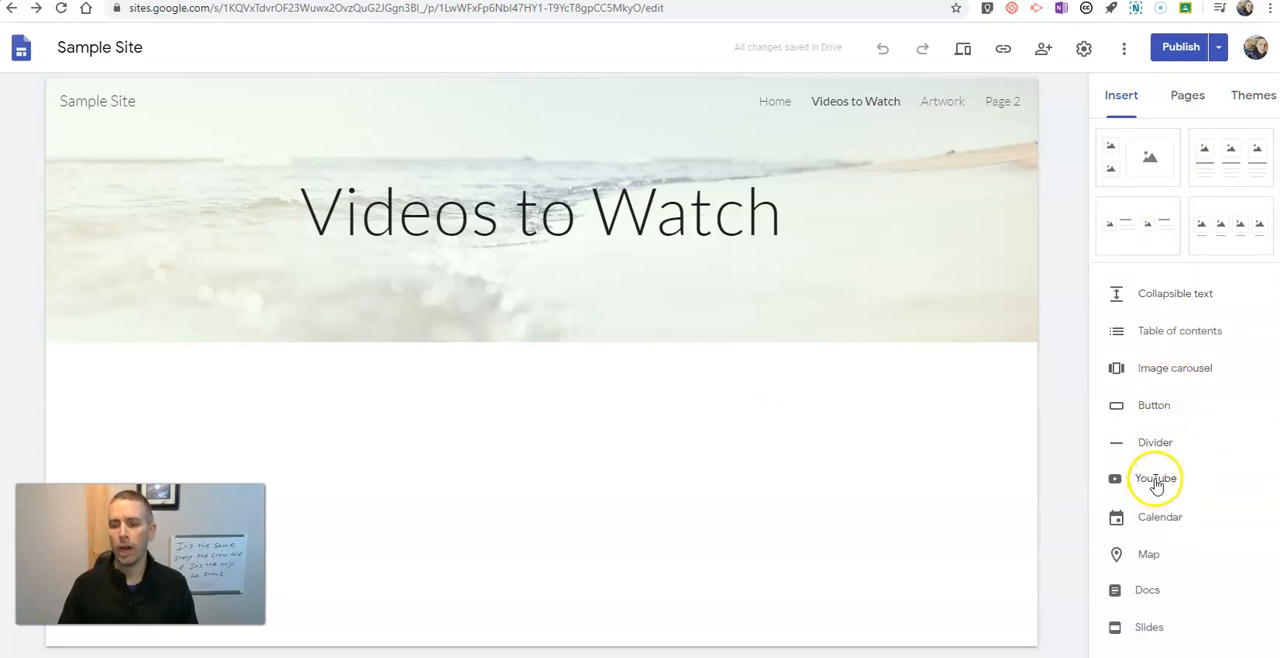
left_click(1156, 478)
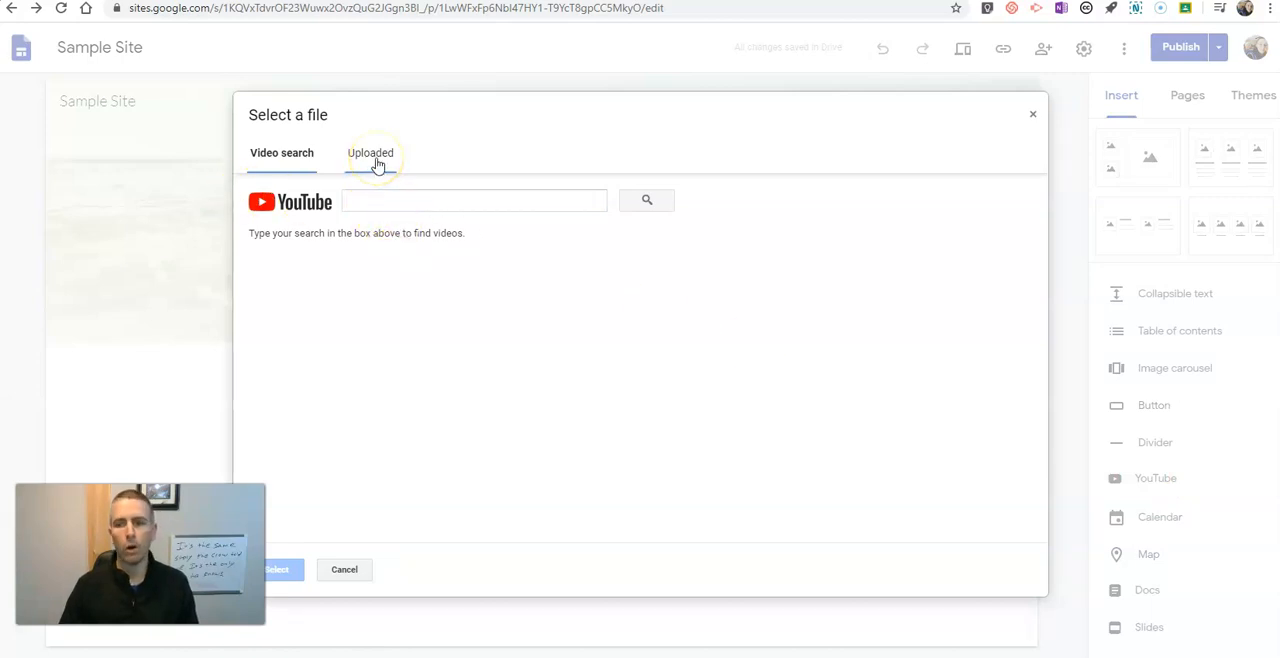
left_click(370, 152)
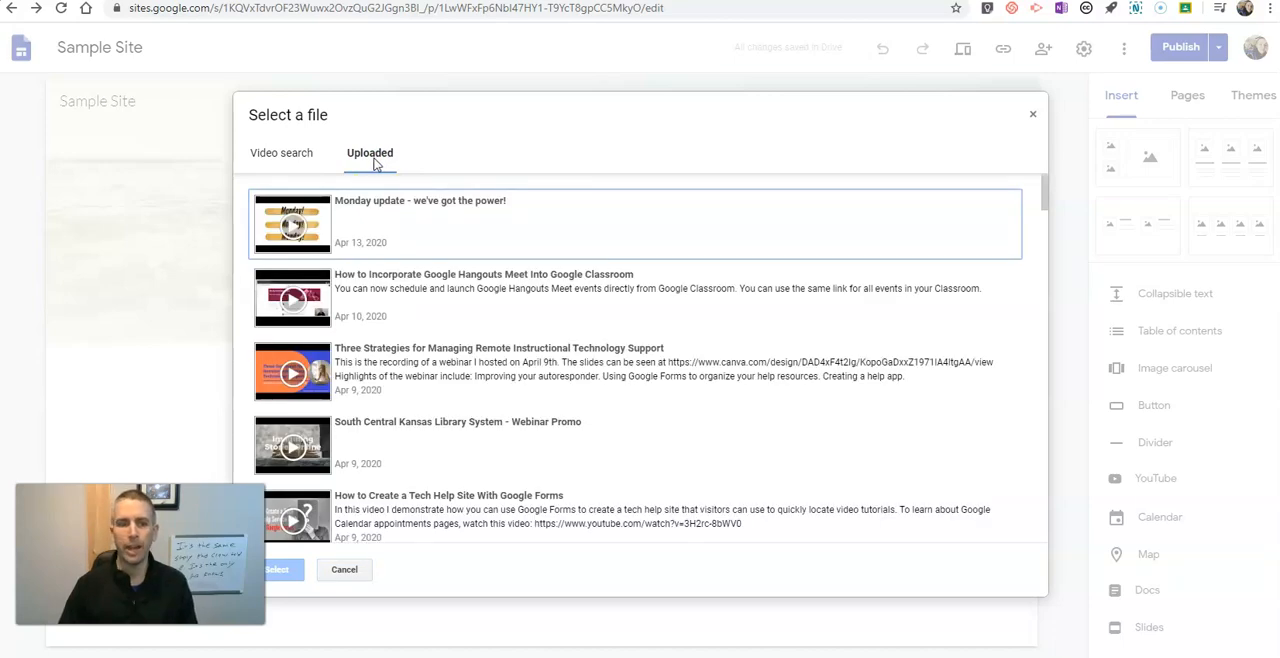
scroll("down", 3)
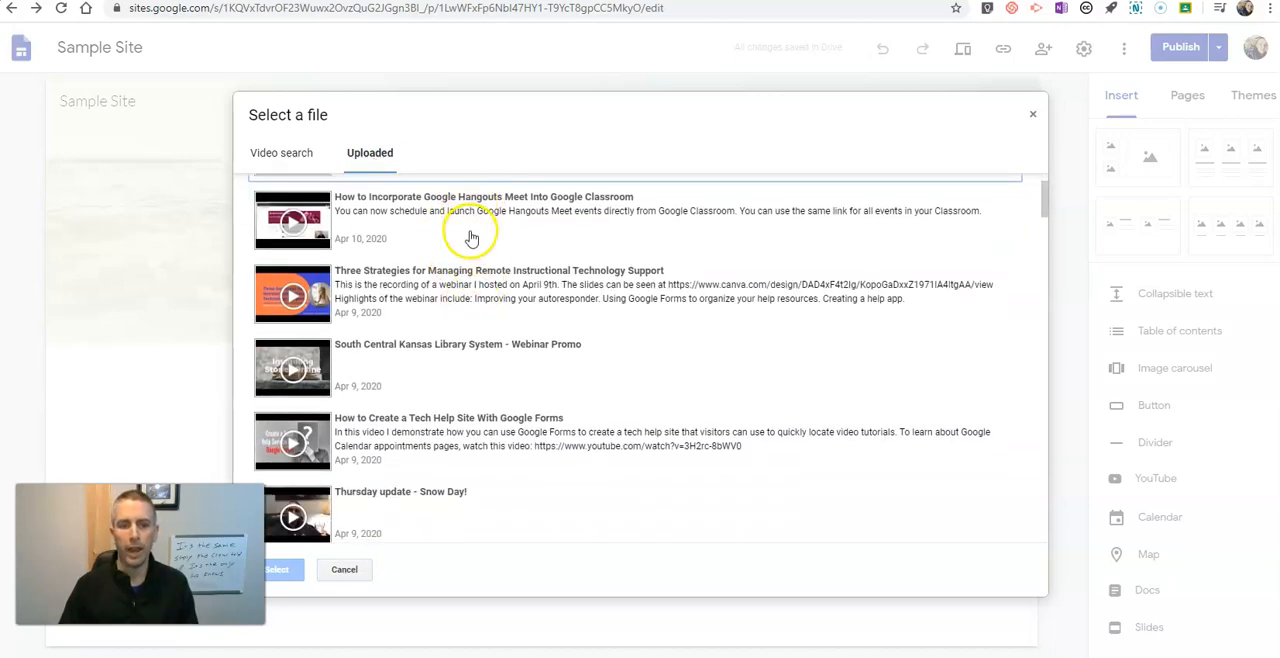
mouse_move(484, 252)
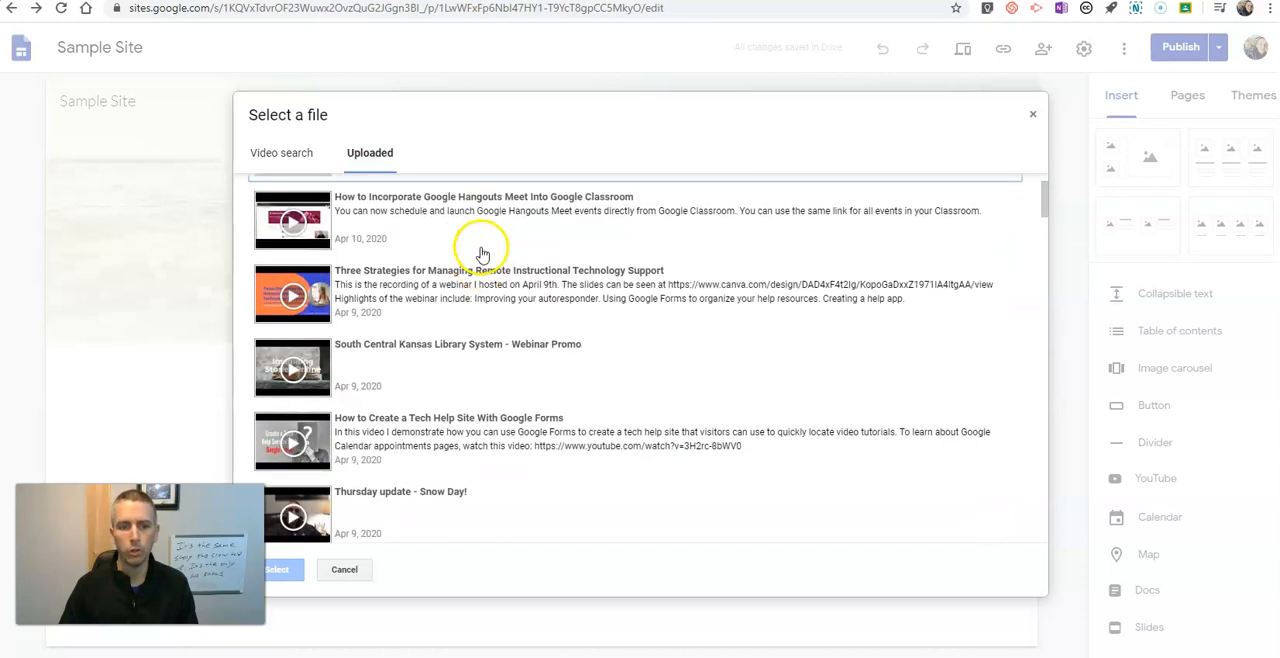
mouse_move(496, 250)
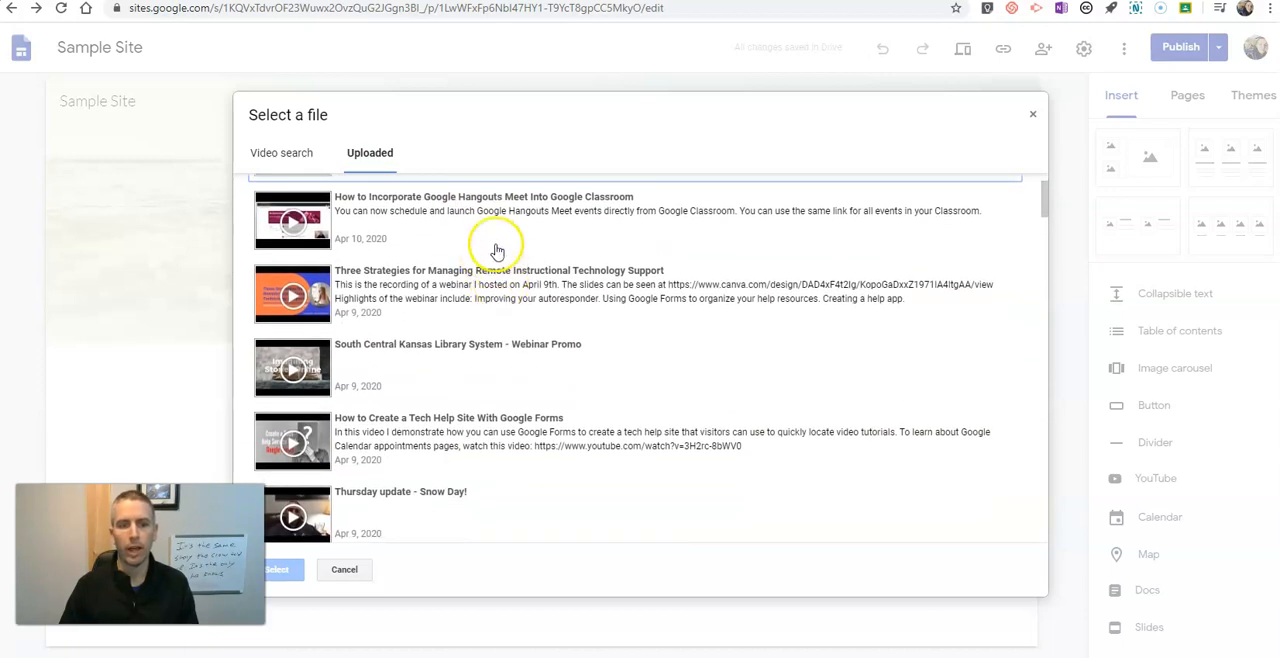
mouse_move(472, 224)
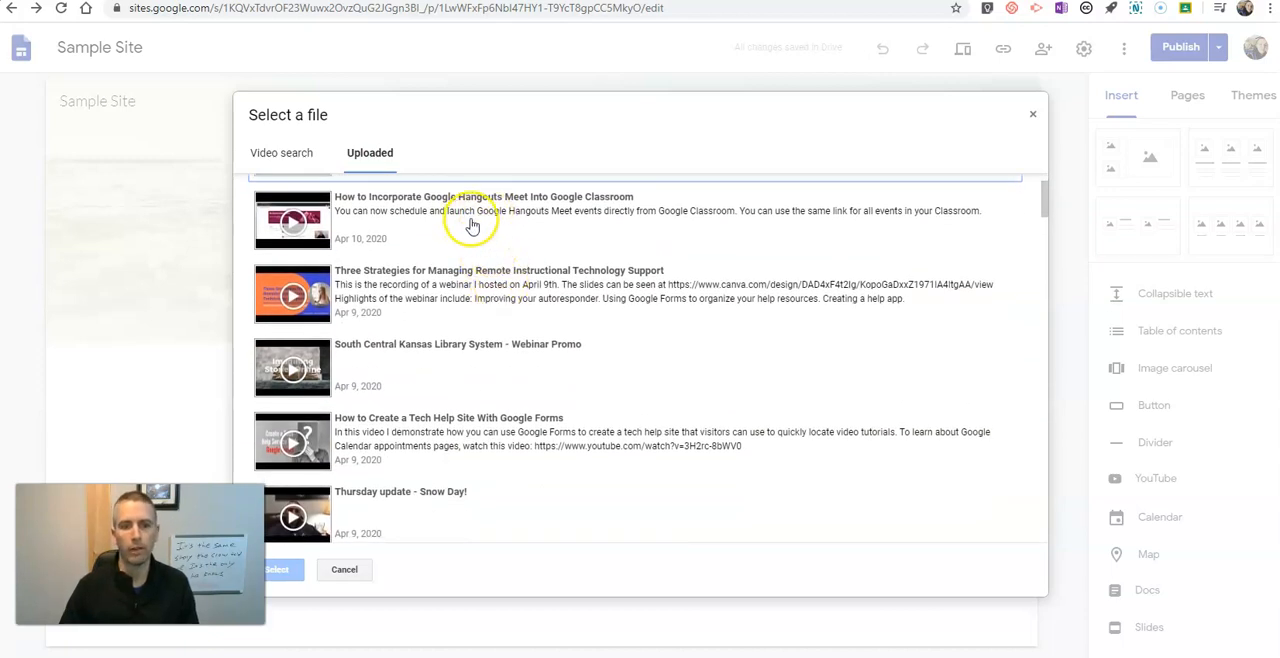
left_click(484, 216)
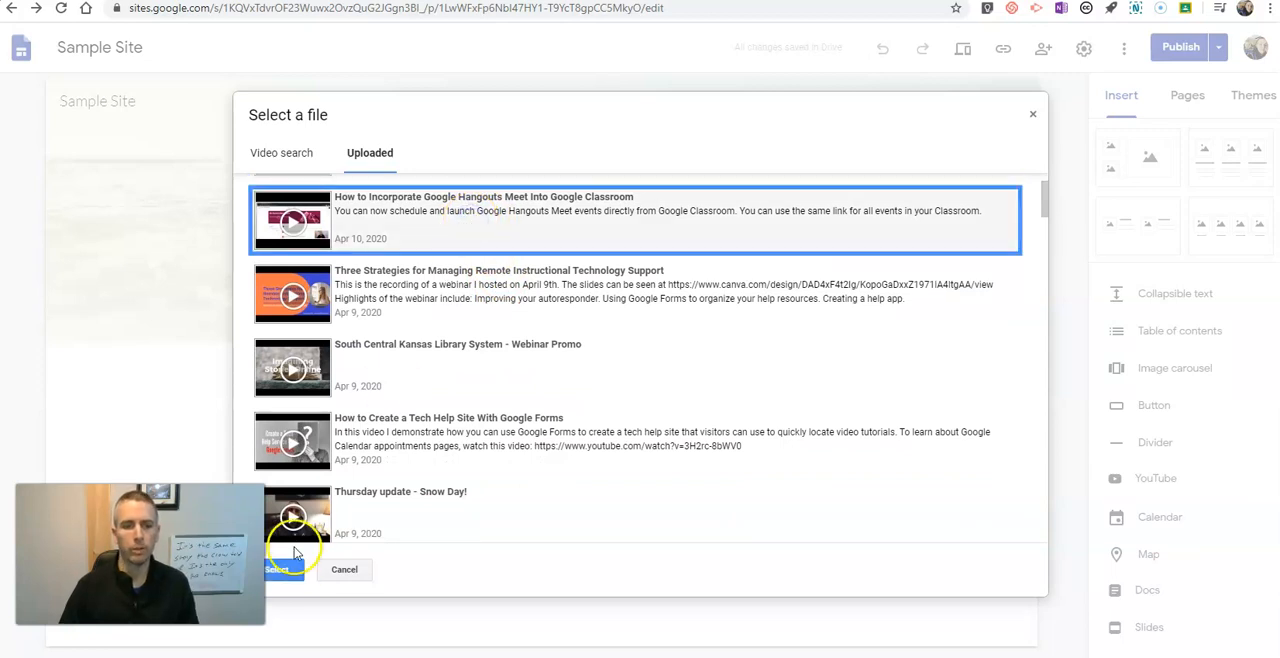
left_click(284, 568)
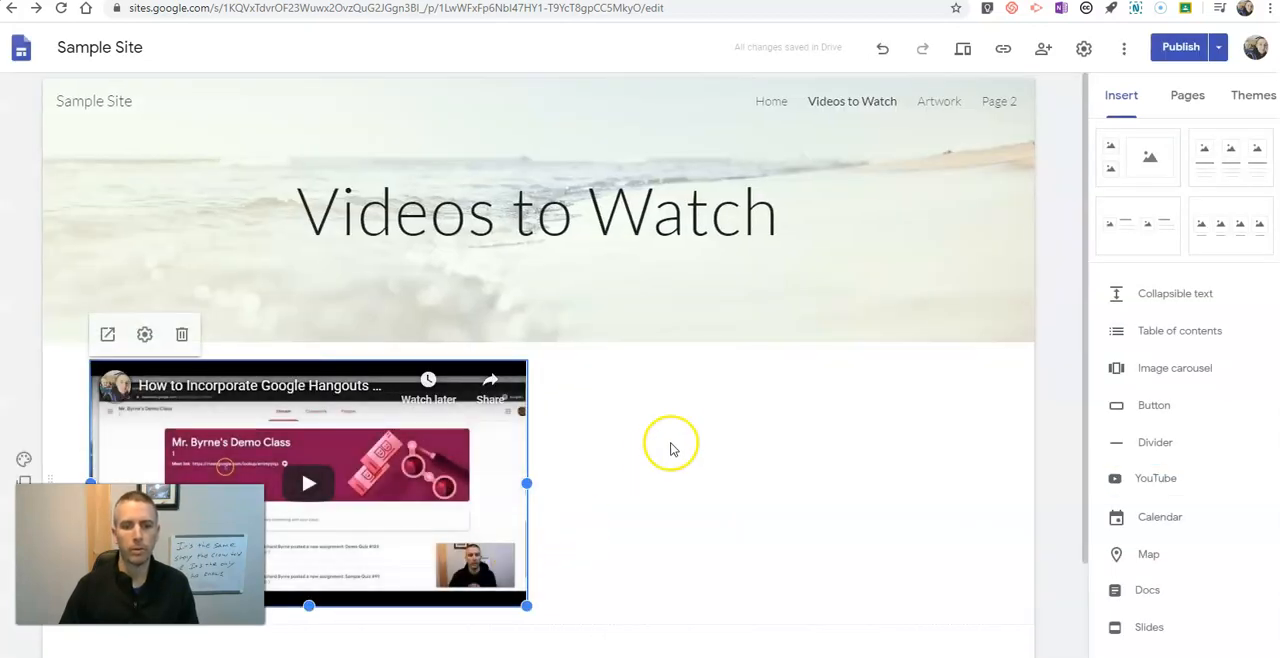
Enlarge the embedded video and bring up the publish review of changes.
scroll("down", 3)
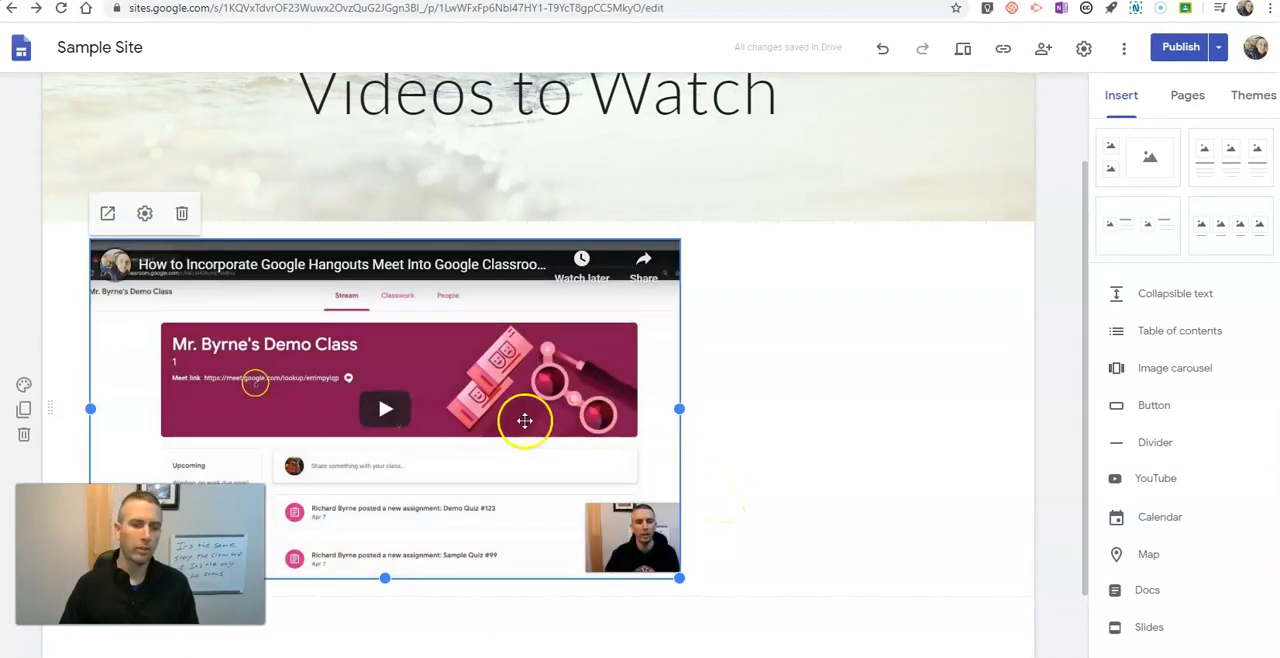
left_click(1180, 48)
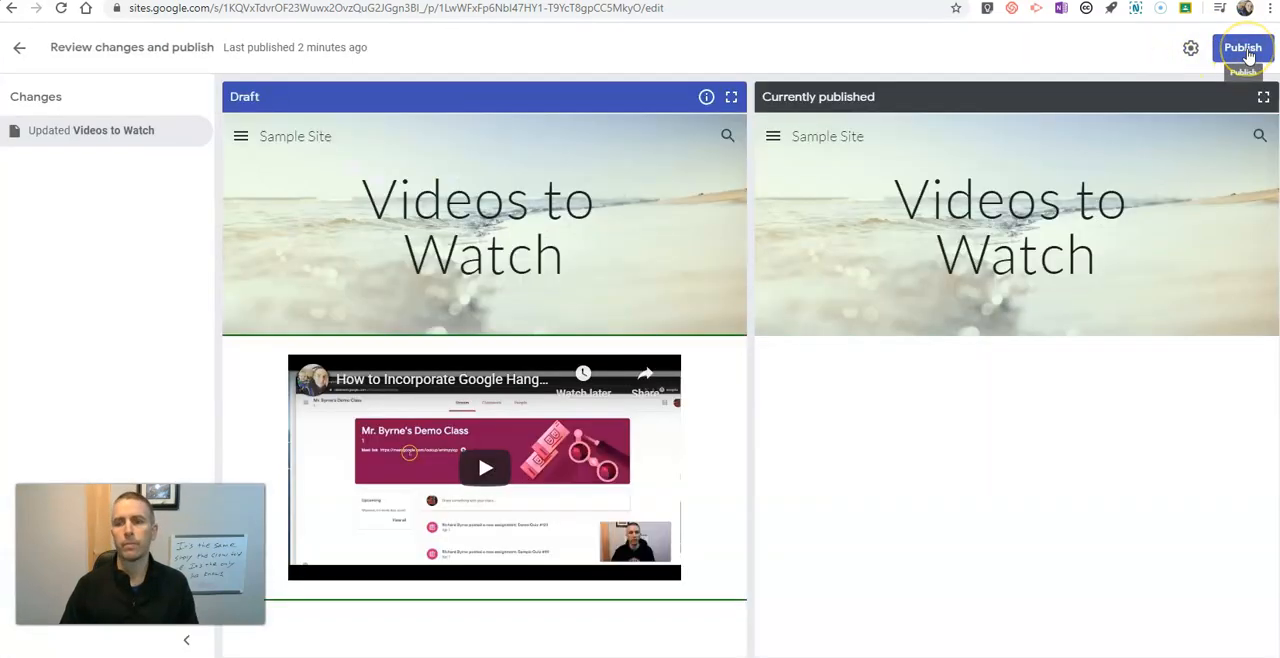
Publish the draft with the new YouTube video and return to editing.
left_click(1244, 48)
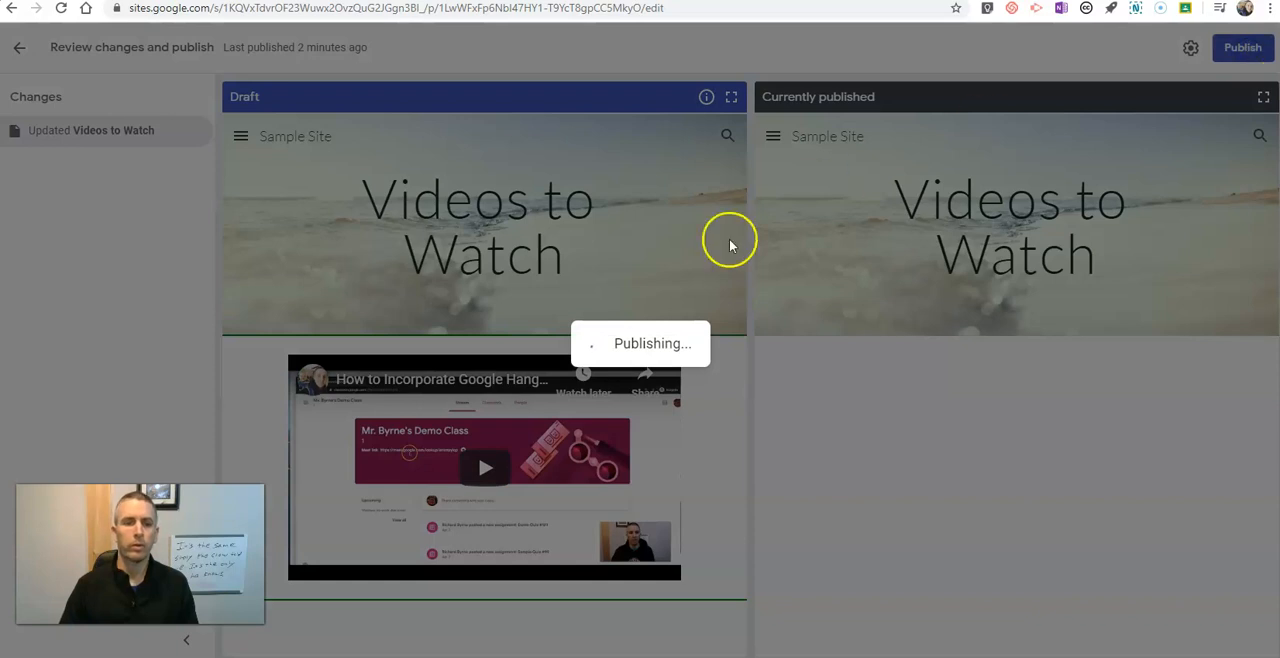
left_click(1242, 48)
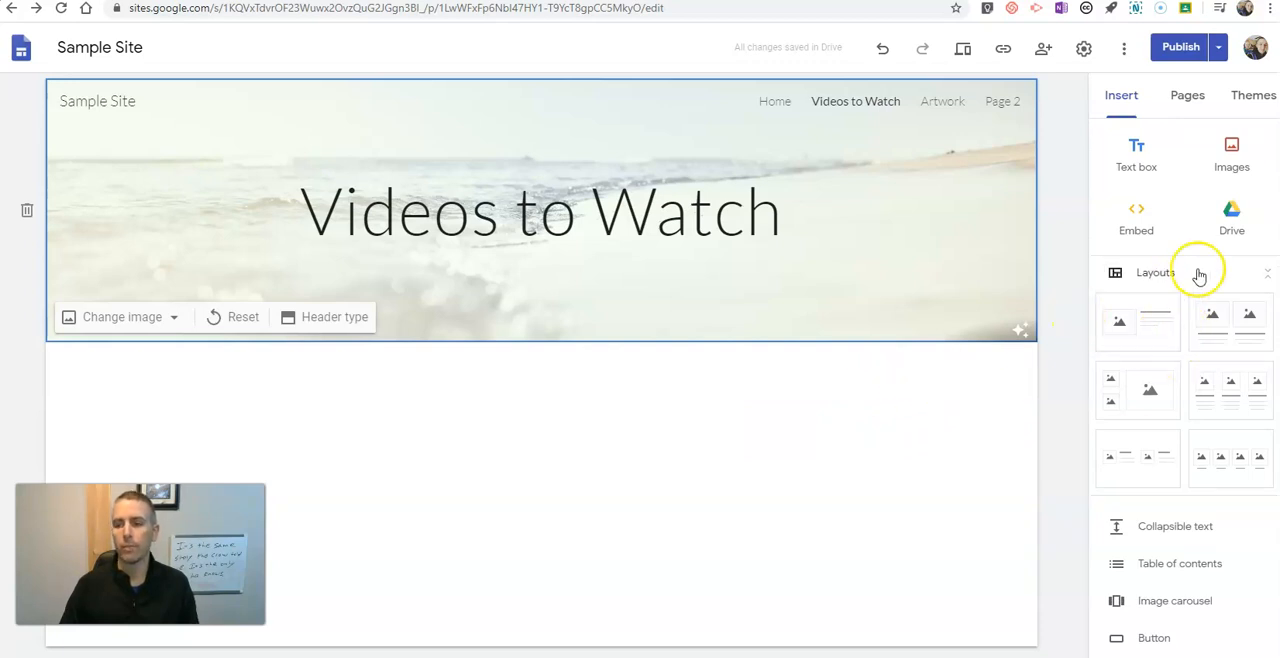
mouse_move(1232, 210)
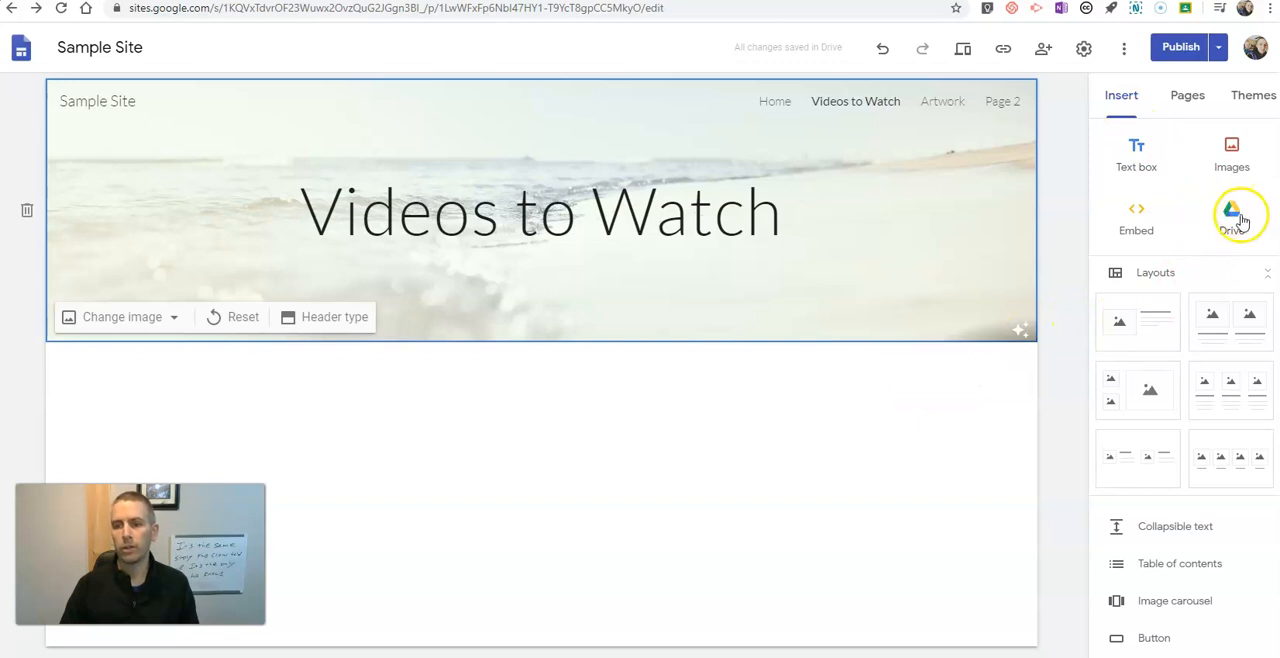
Search Drive for 'green' and insert Green Screen Demo.mp4 below the header.
left_click(1232, 216)
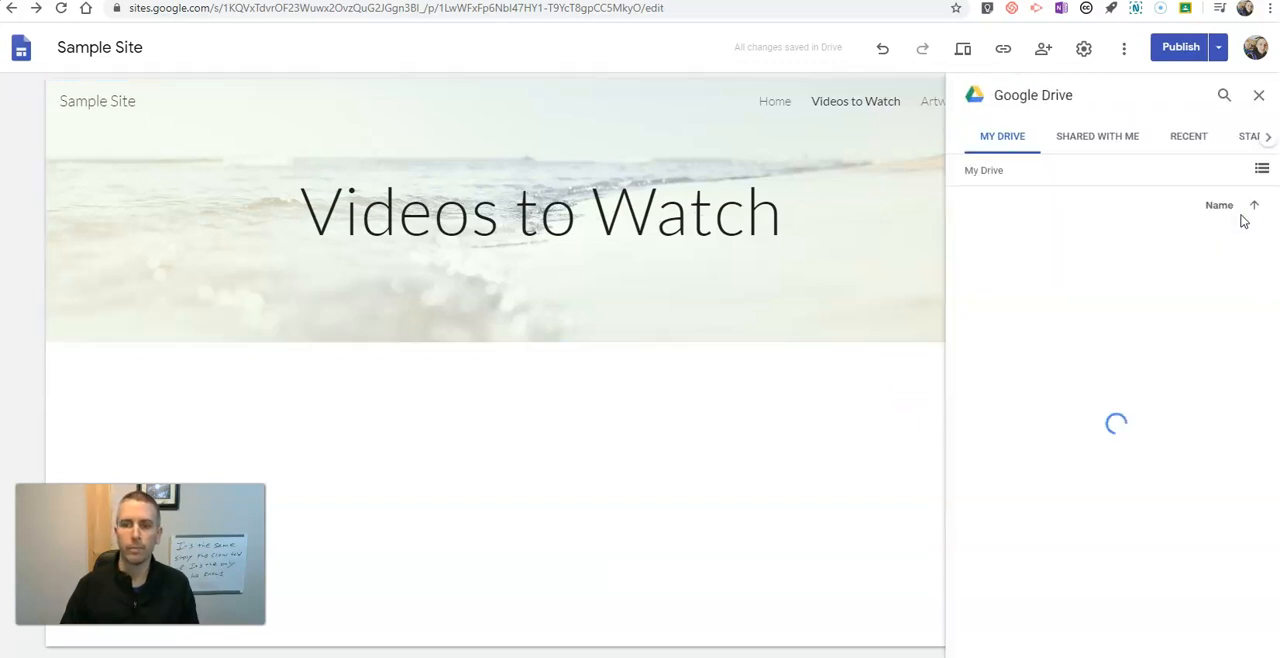
left_click(1260, 168)
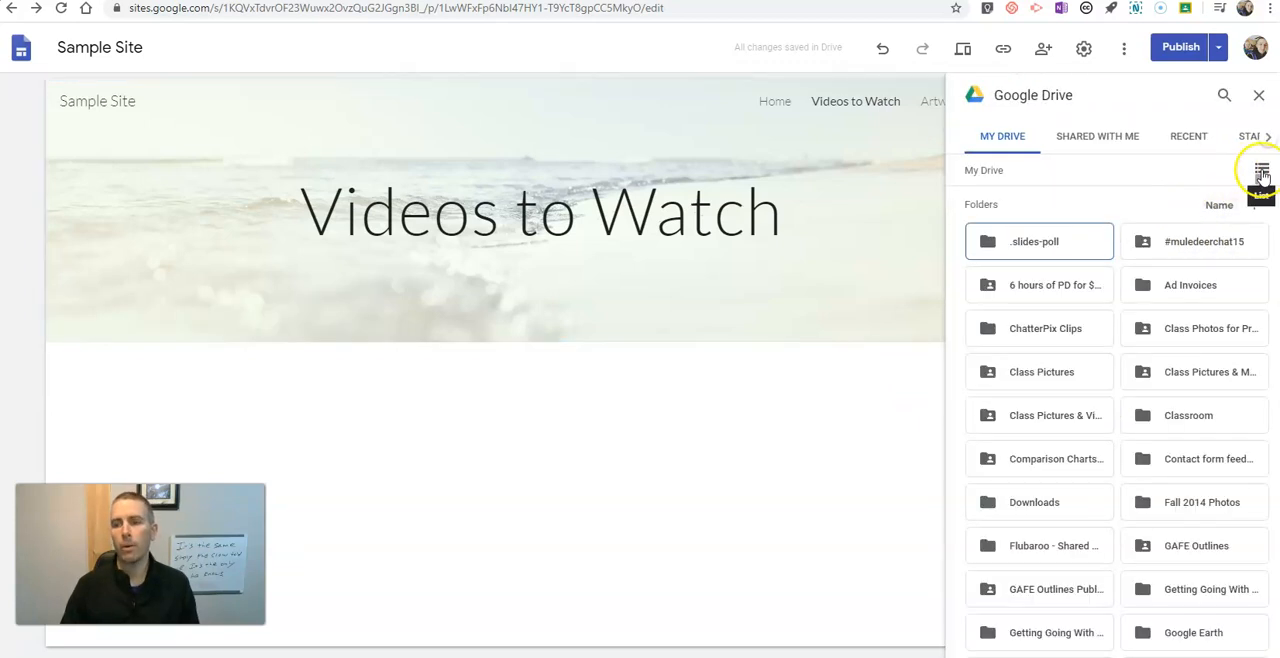
left_click(1260, 170)
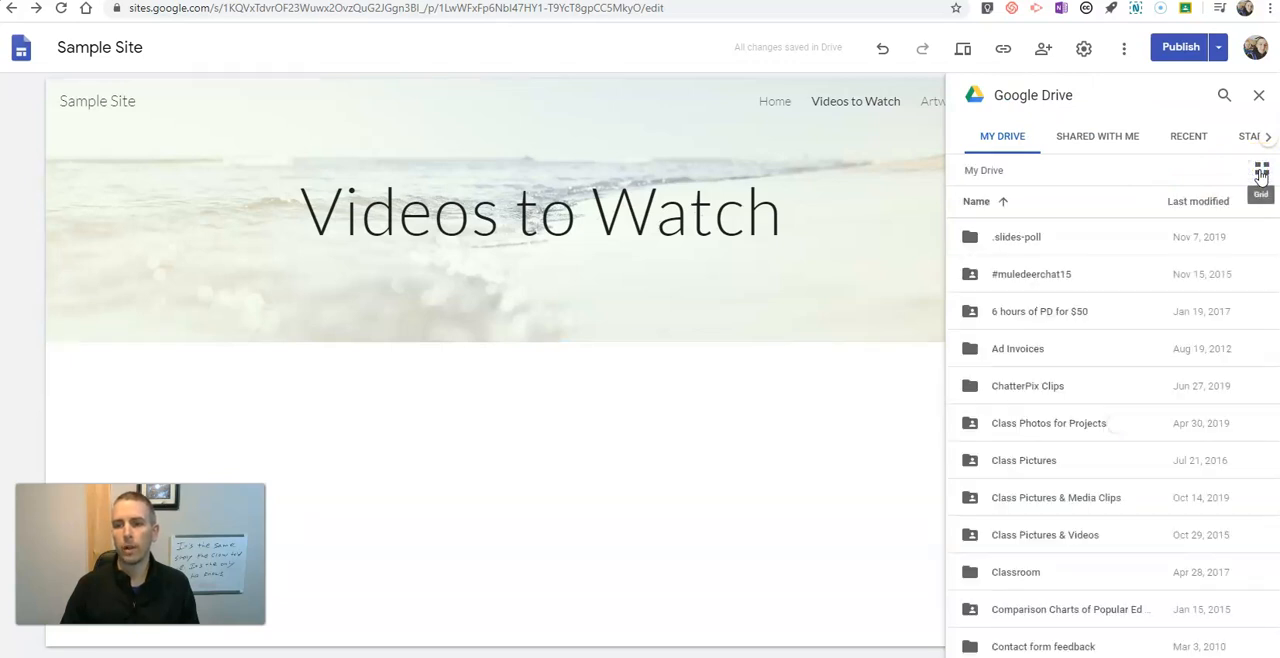
mouse_move(1170, 184)
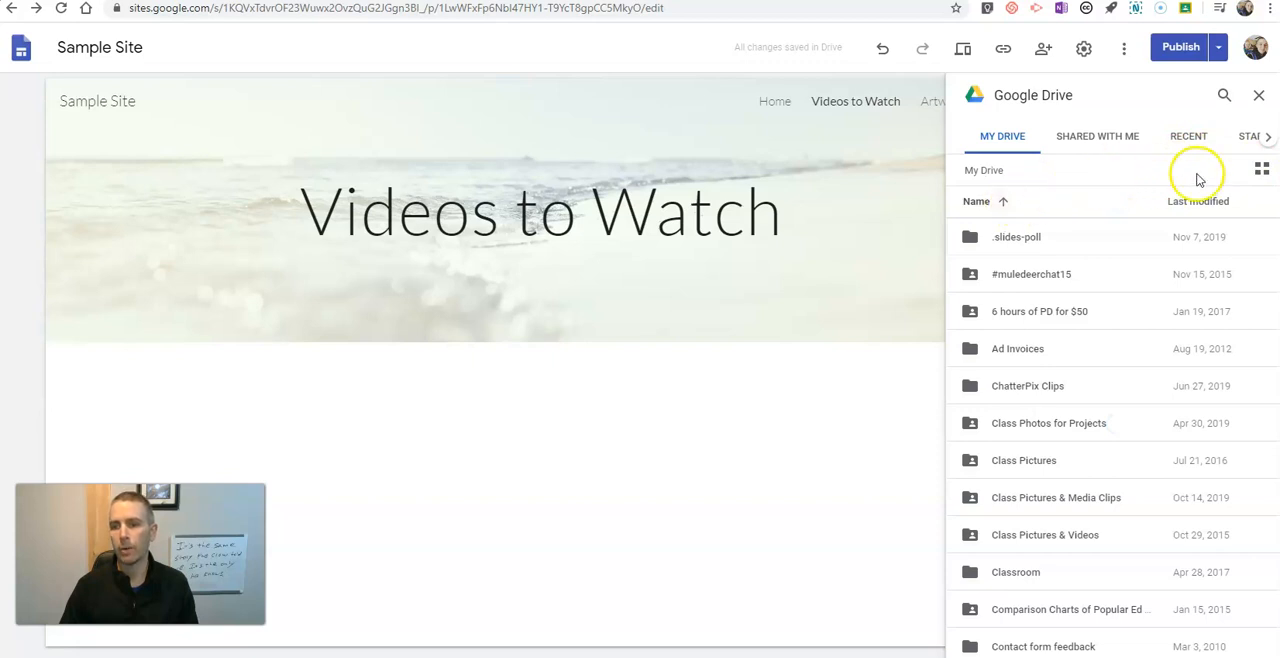
left_click(1260, 168)
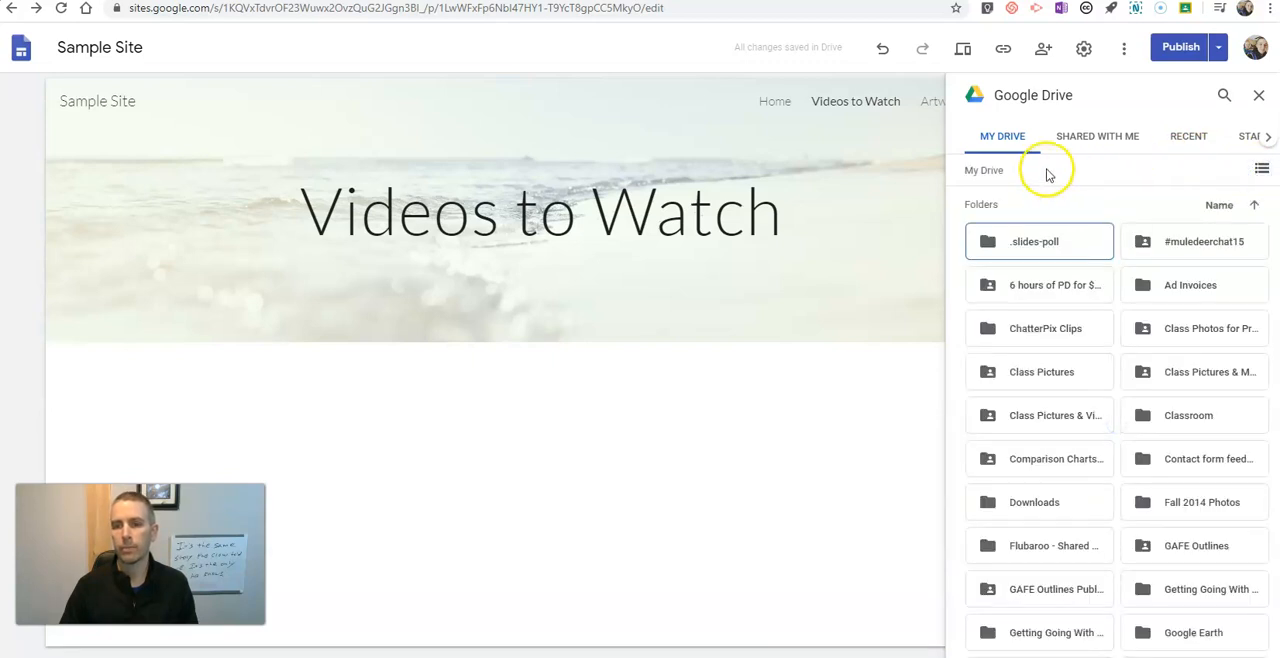
left_click(1224, 96)
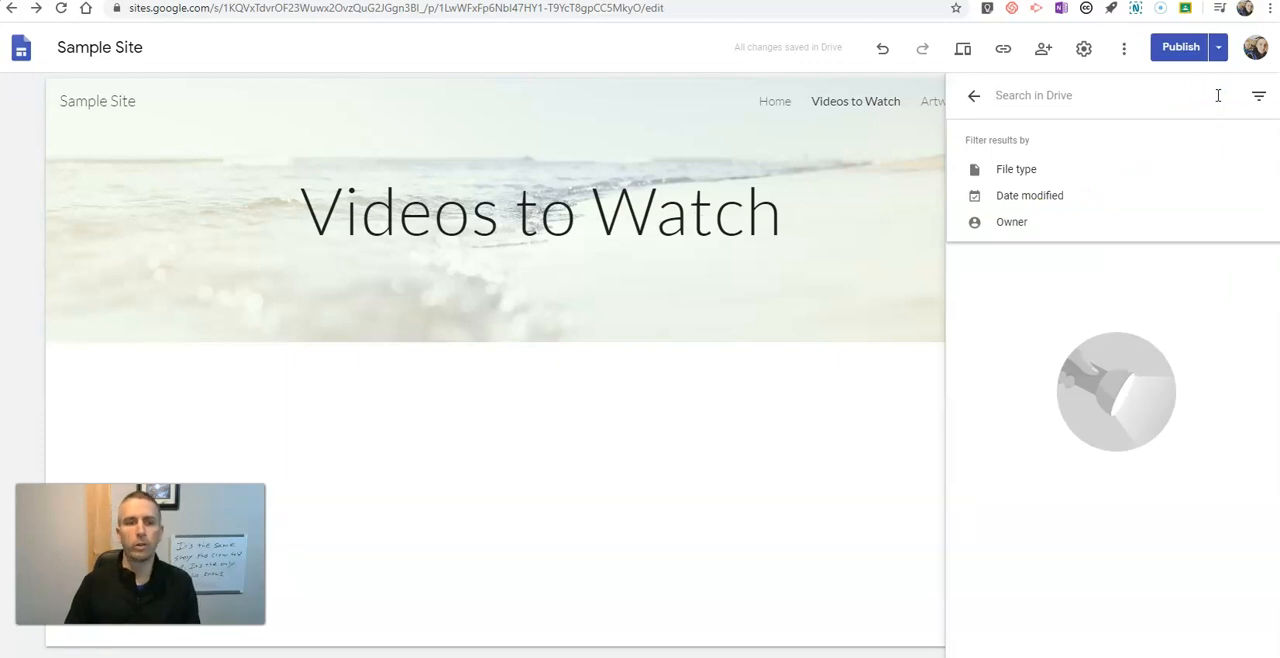
type("greet")
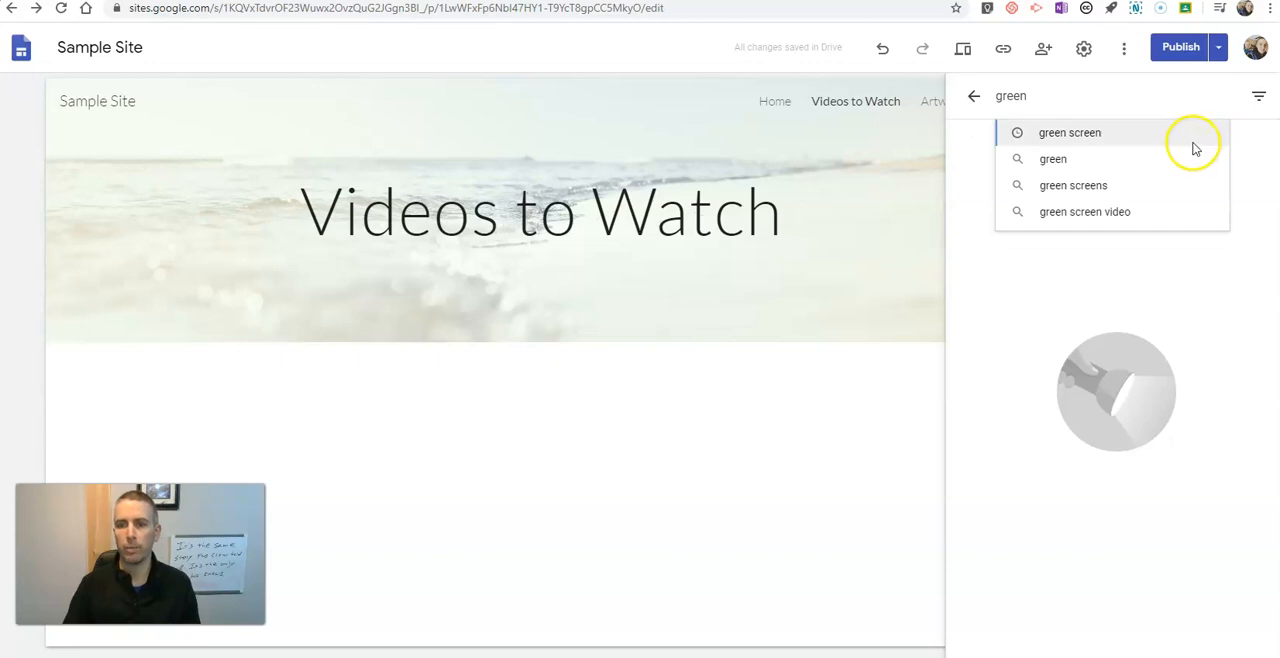
left_click(1068, 132)
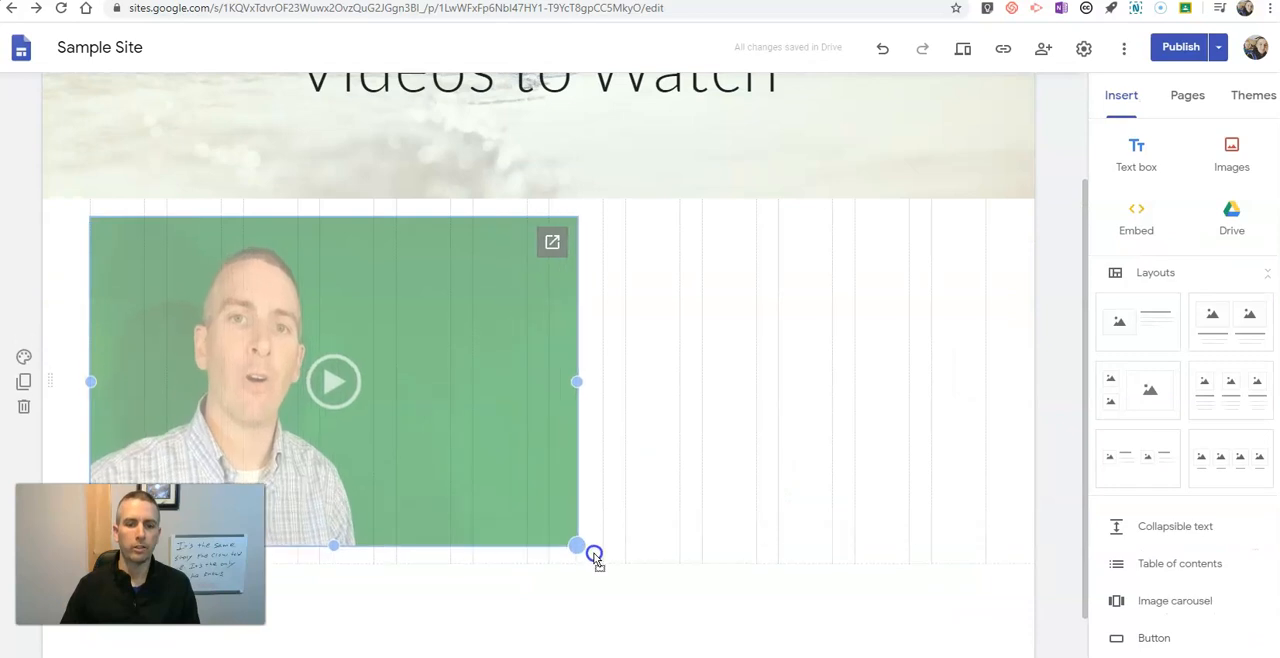
Shrink the Green Screen Demo video and bring up the publish review of changes.
left_click_drag(594, 554, 550, 504)
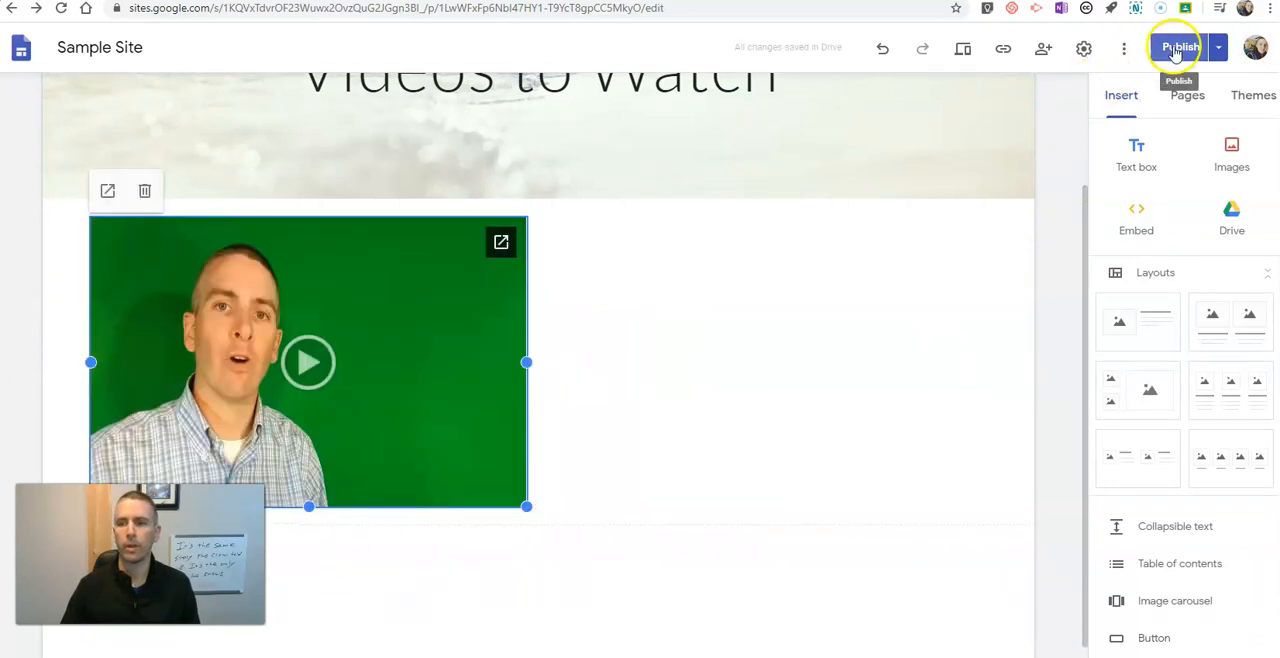
left_click(1180, 48)
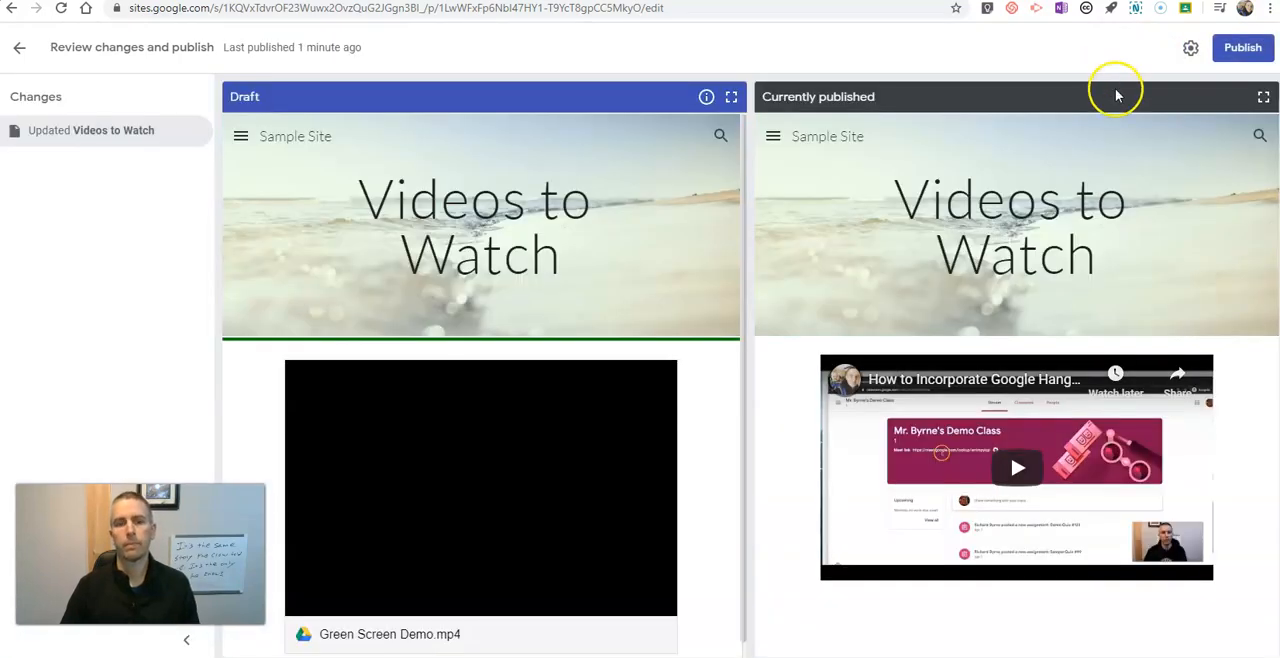
Publish the Green Screen Demo update and view the live site.
left_click(1242, 48)
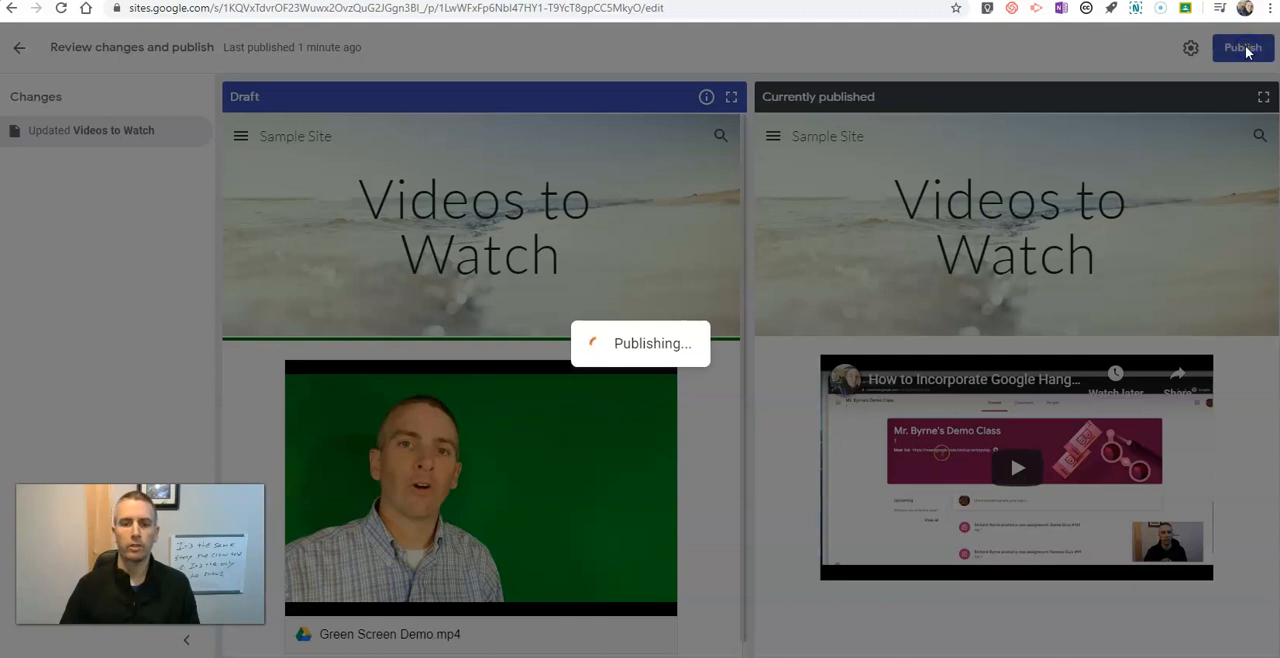
left_click(1244, 48)
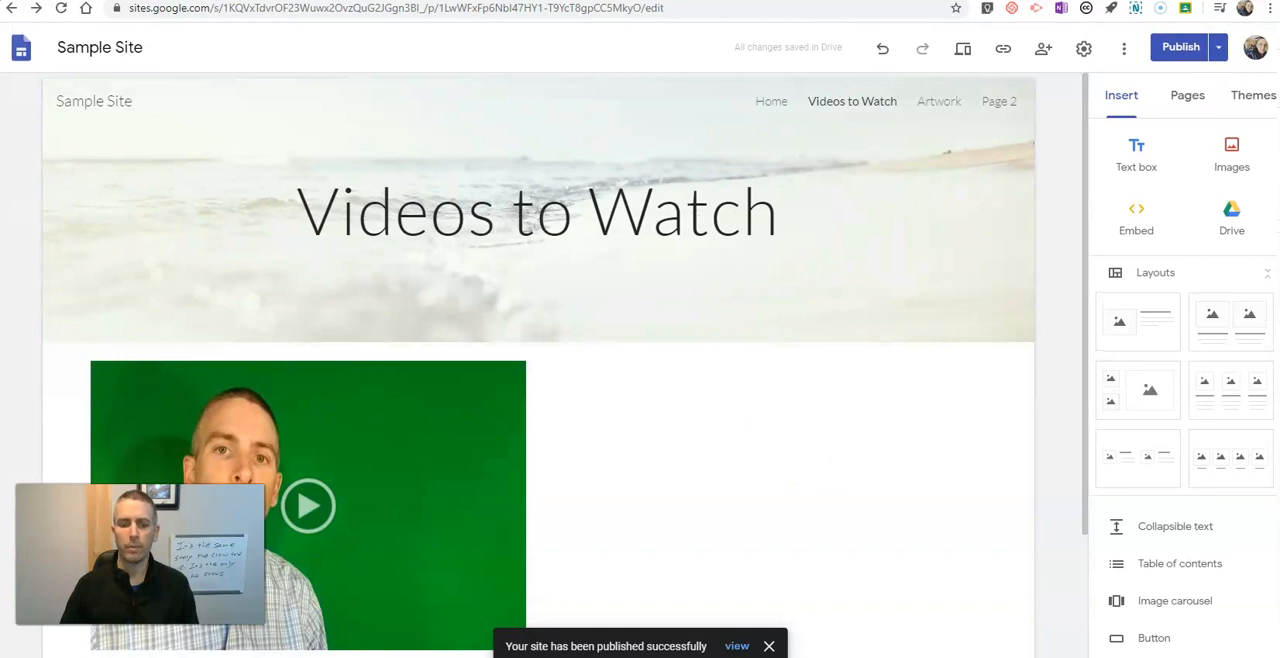
left_click(736, 646)
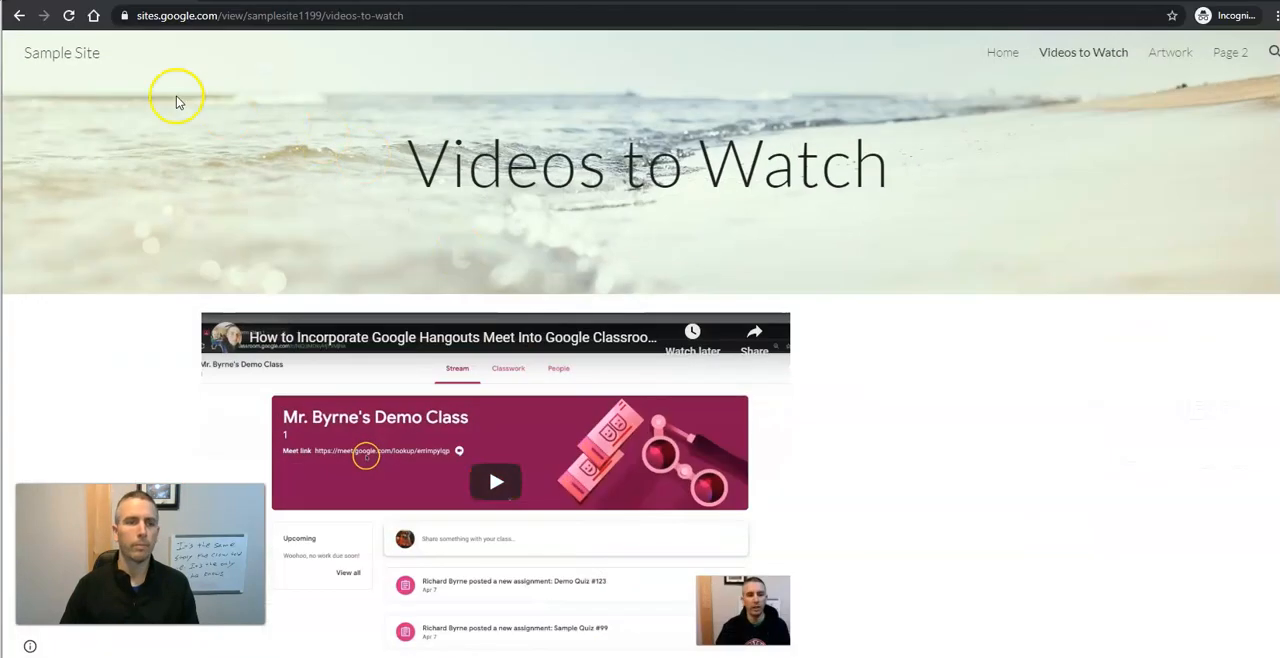
Check the live page, where the Drive video shows a refused-to-connect error.
left_click(68, 16)
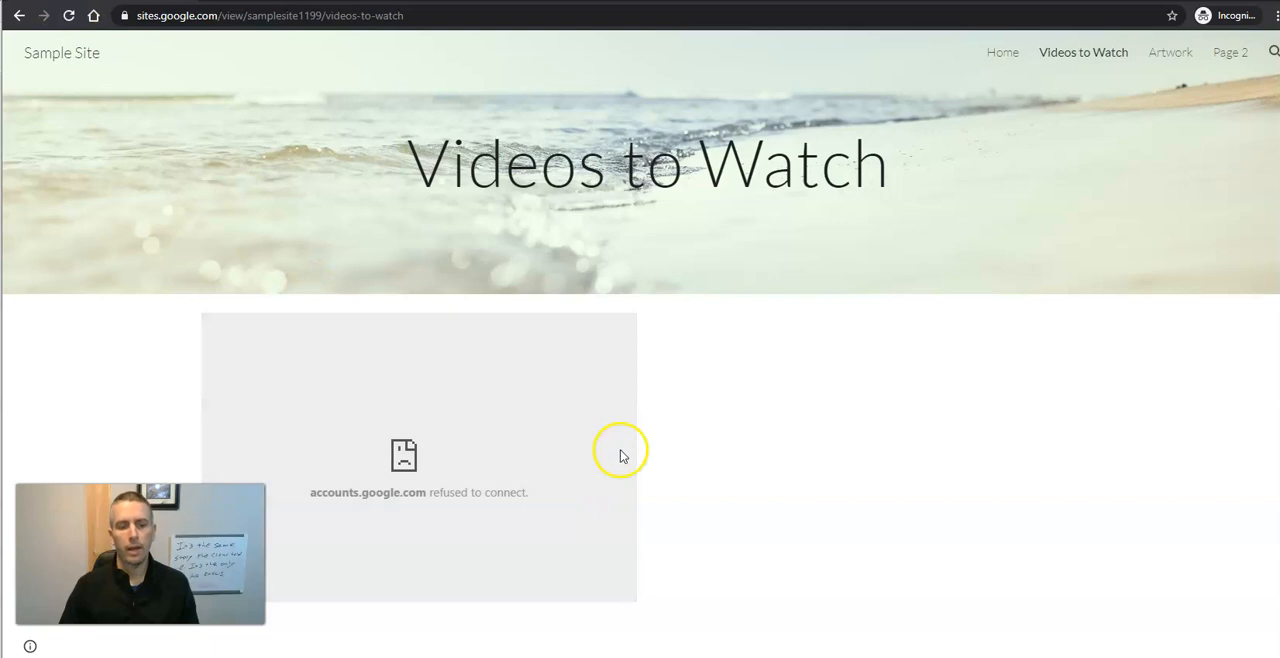
mouse_move(478, 468)
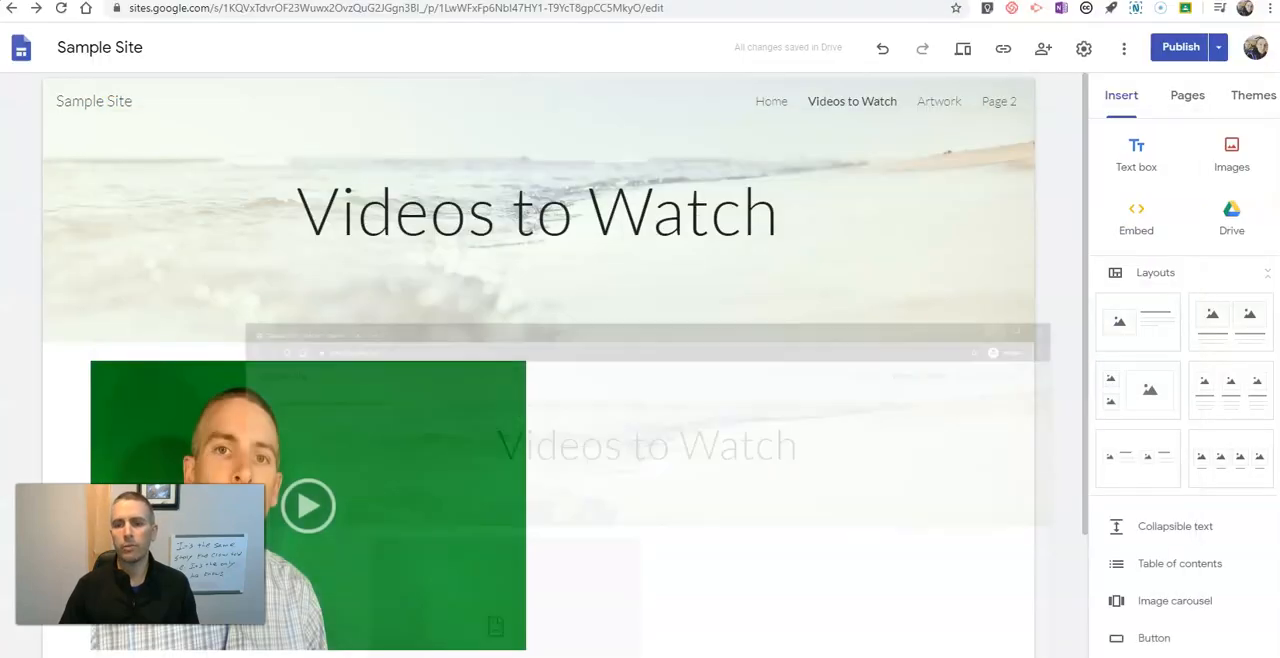
Select the embedded Drive video to locate Green Screen Demo.mp4 in Drive's video search.
scroll("down", 3)
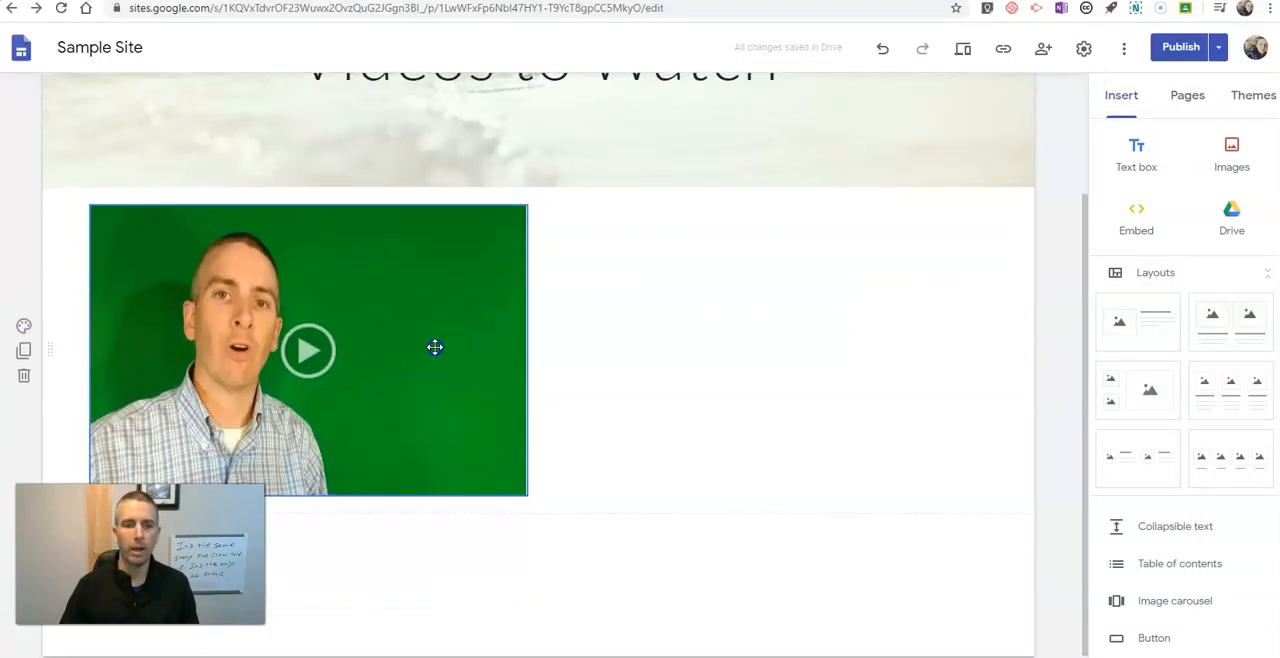
left_click(436, 348)
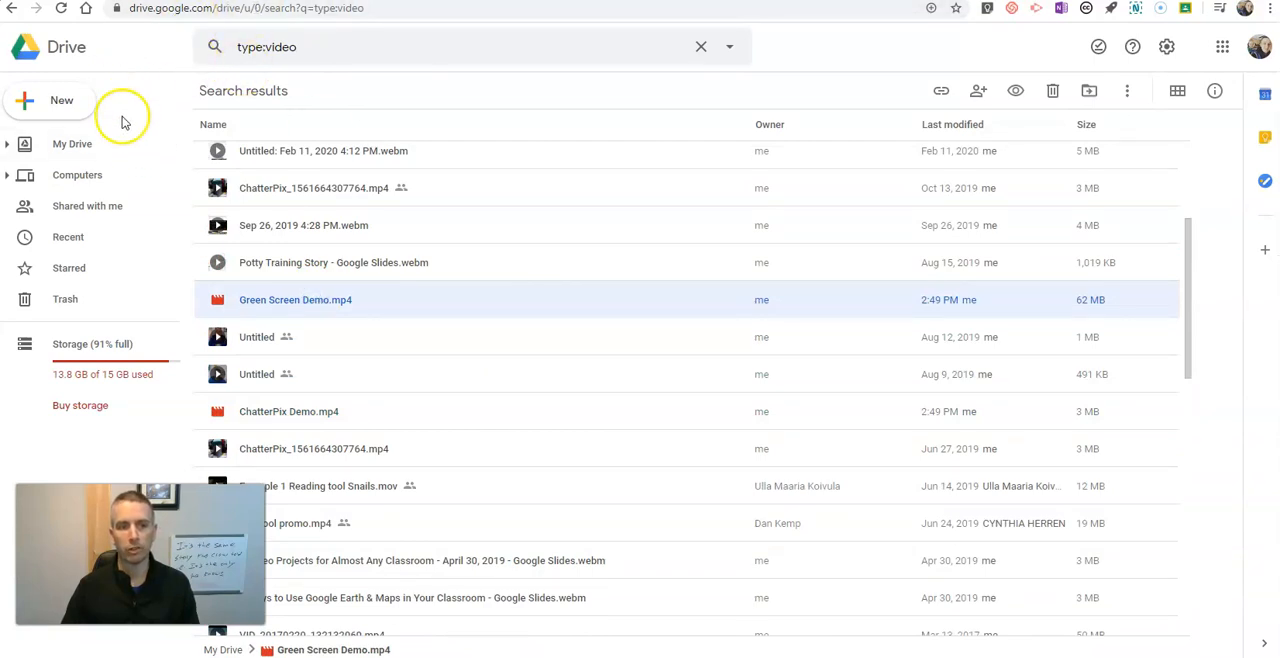
mouse_move(346, 310)
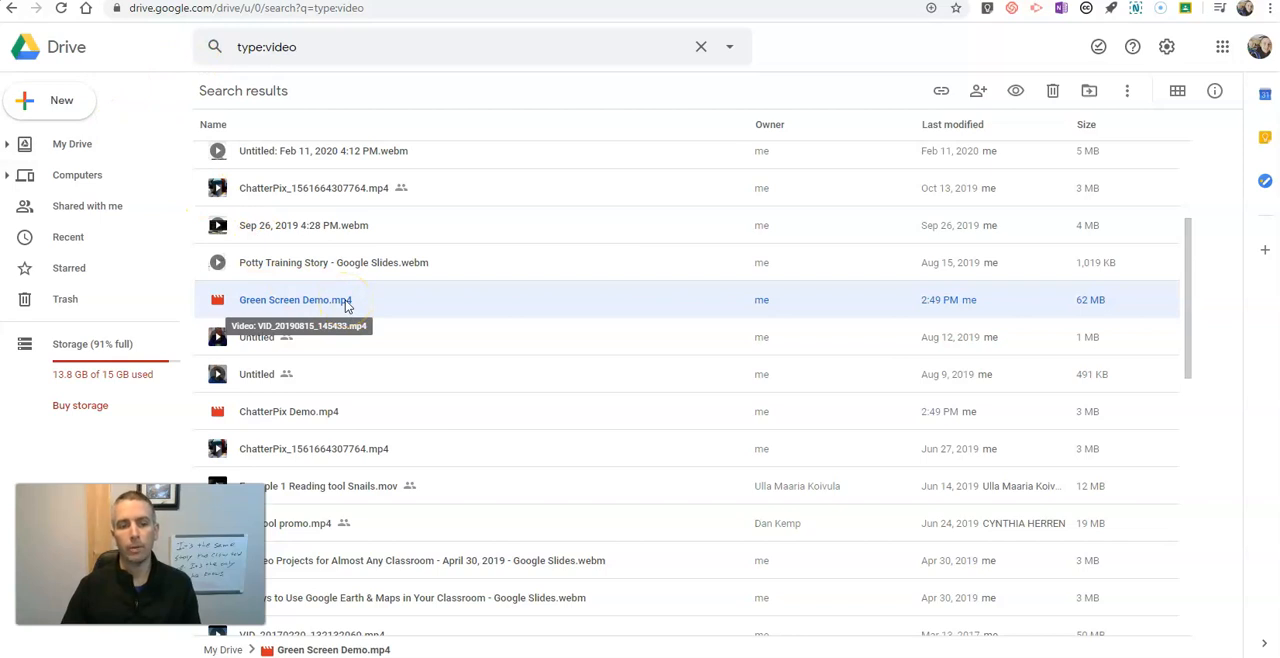
Preview Green Screen Demo.mp4 and turn on link sharing so anyone with the link can view.
double_click(296, 300)
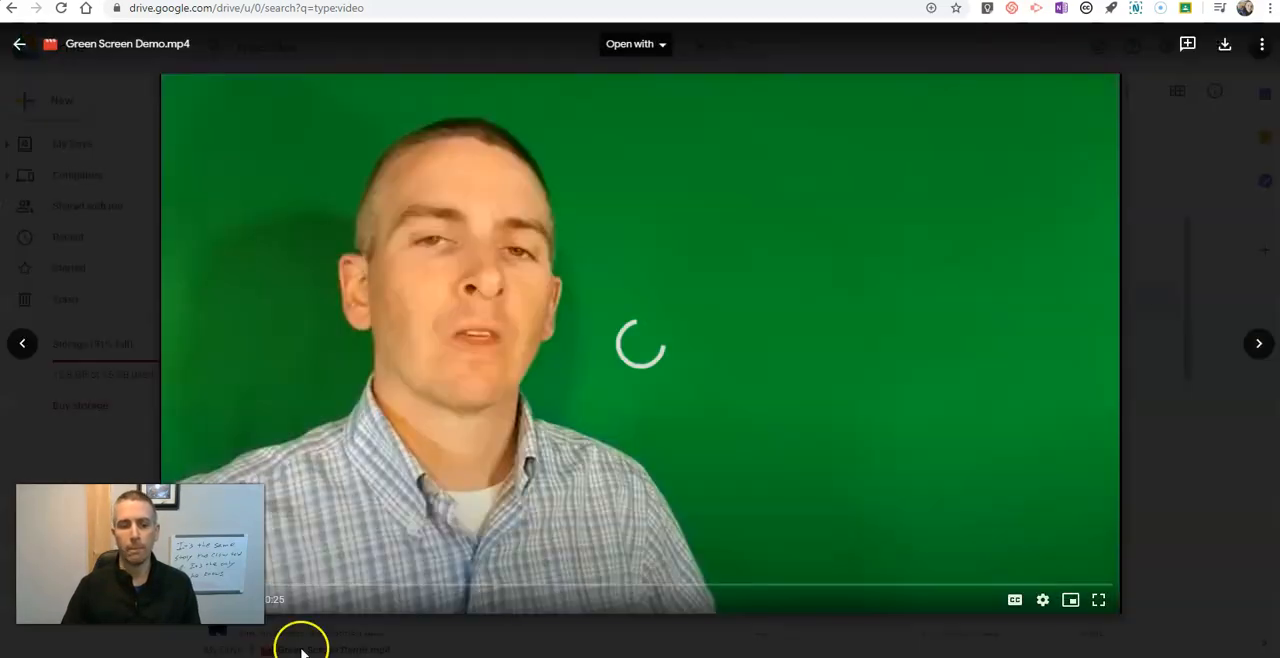
left_click(188, 600)
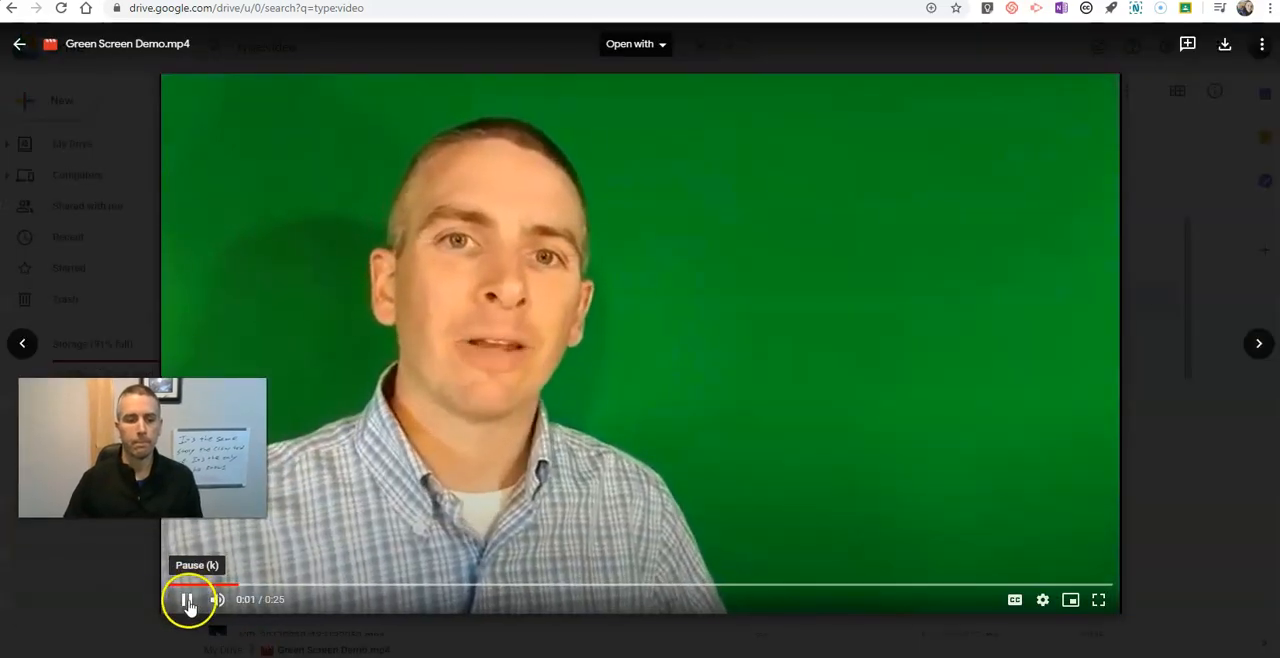
left_click(188, 600)
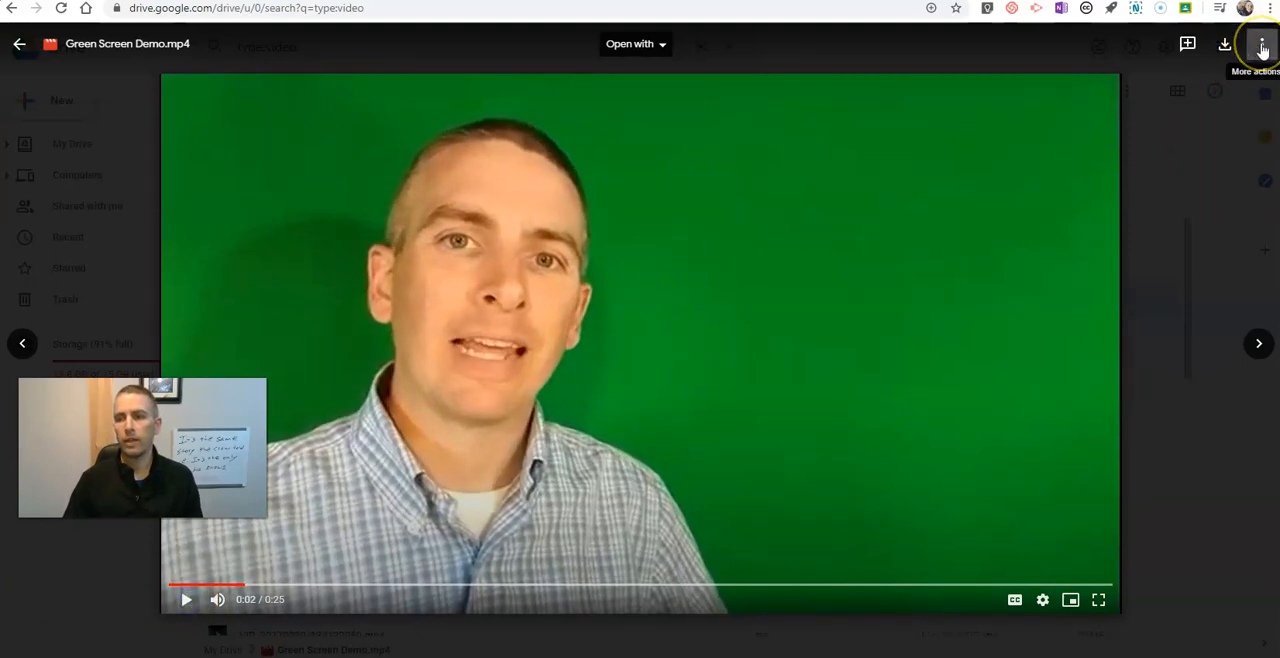
left_click(1262, 44)
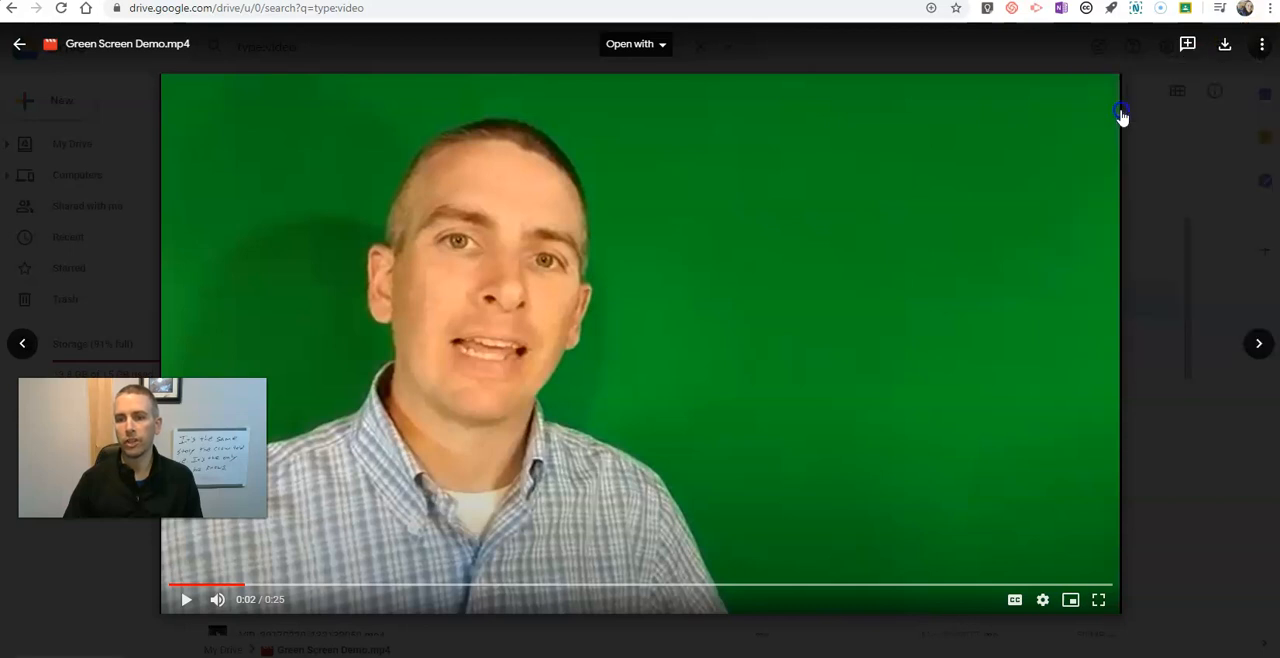
left_click(1120, 112)
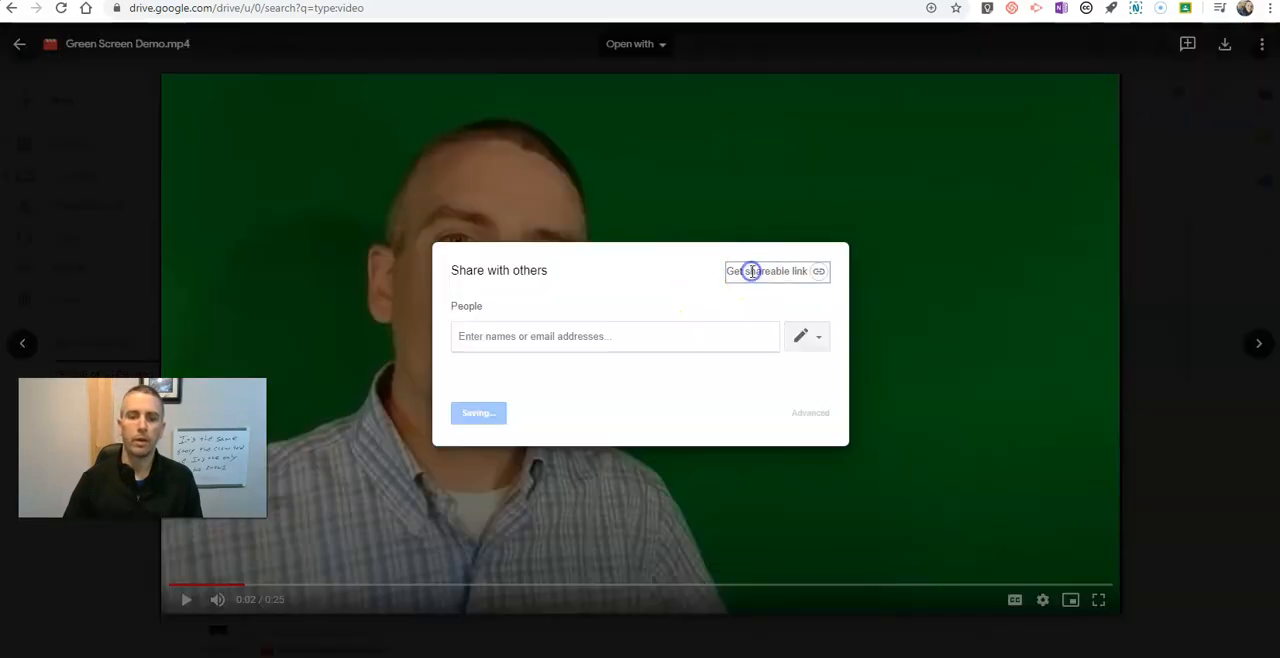
left_click(770, 272)
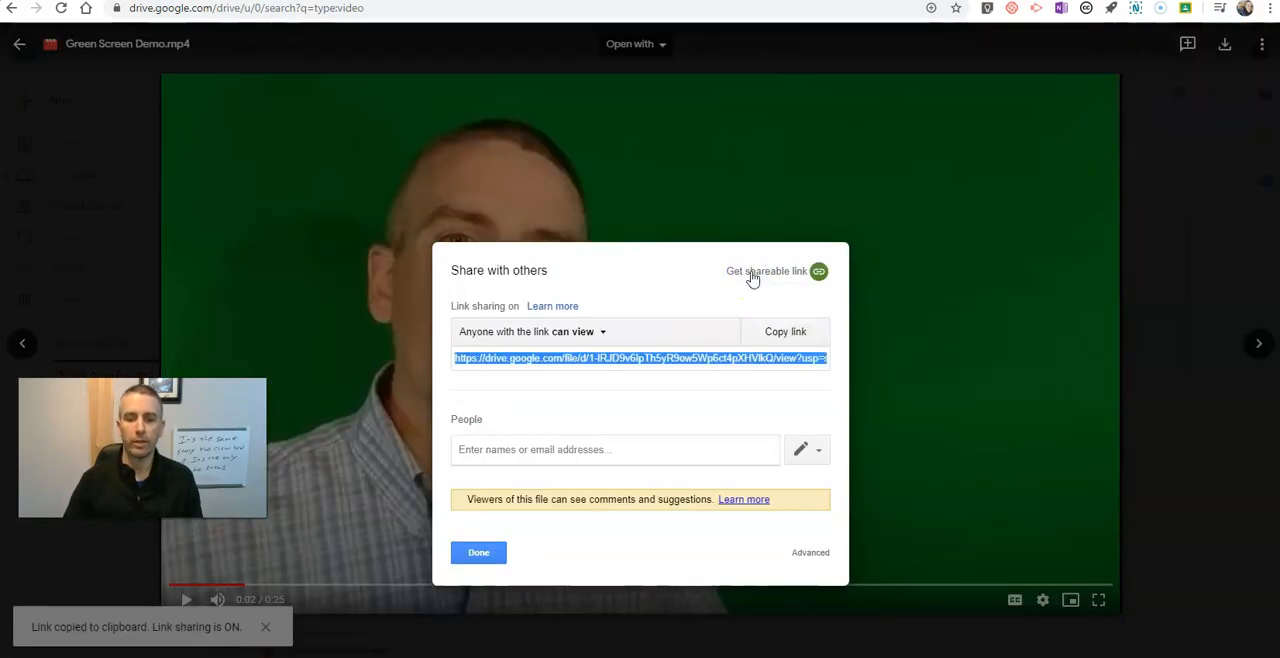
mouse_move(556, 340)
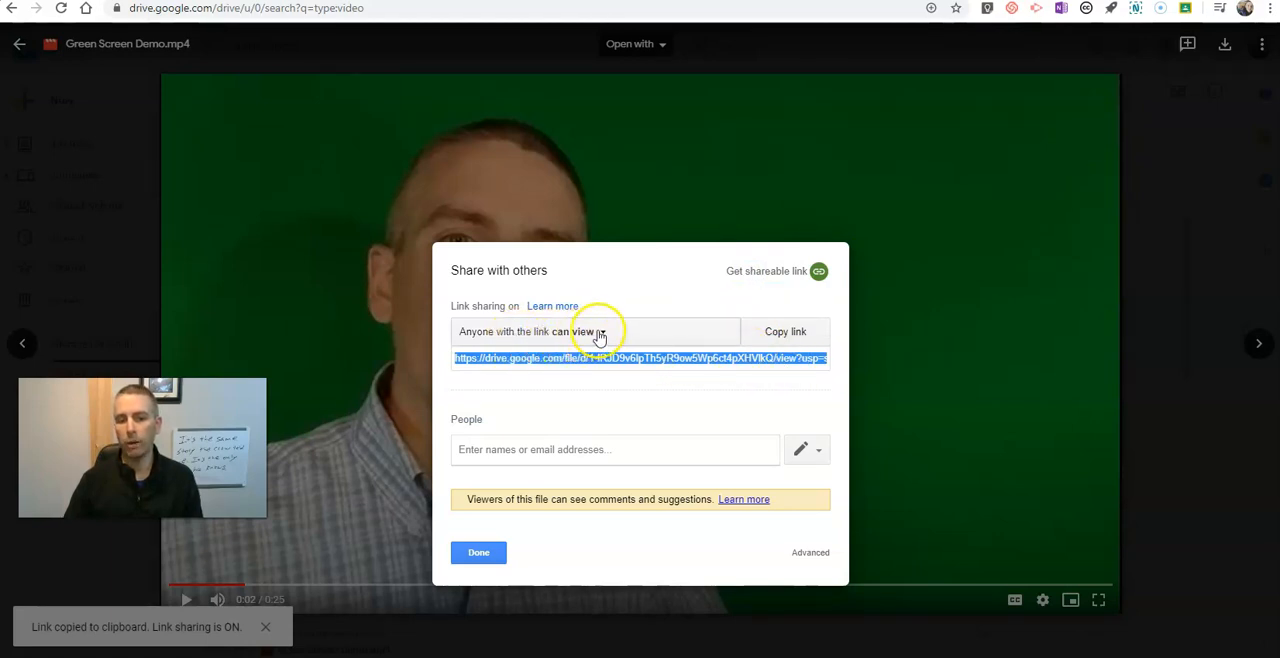
mouse_move(530, 572)
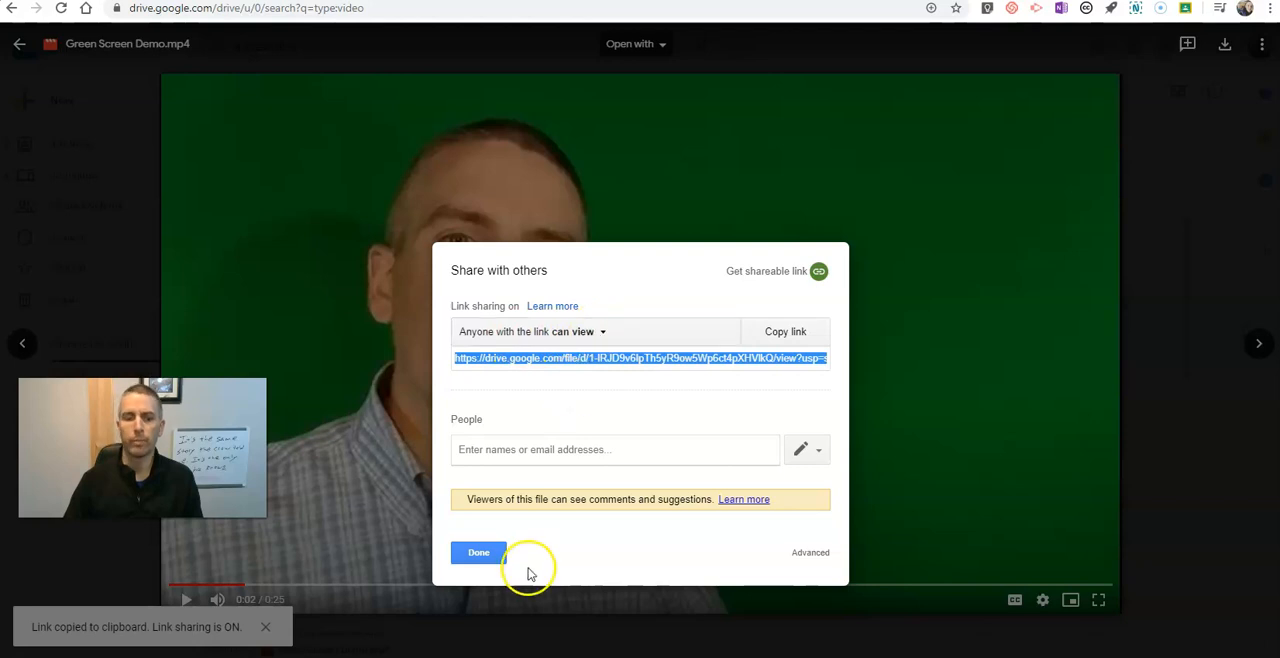
left_click(478, 552)
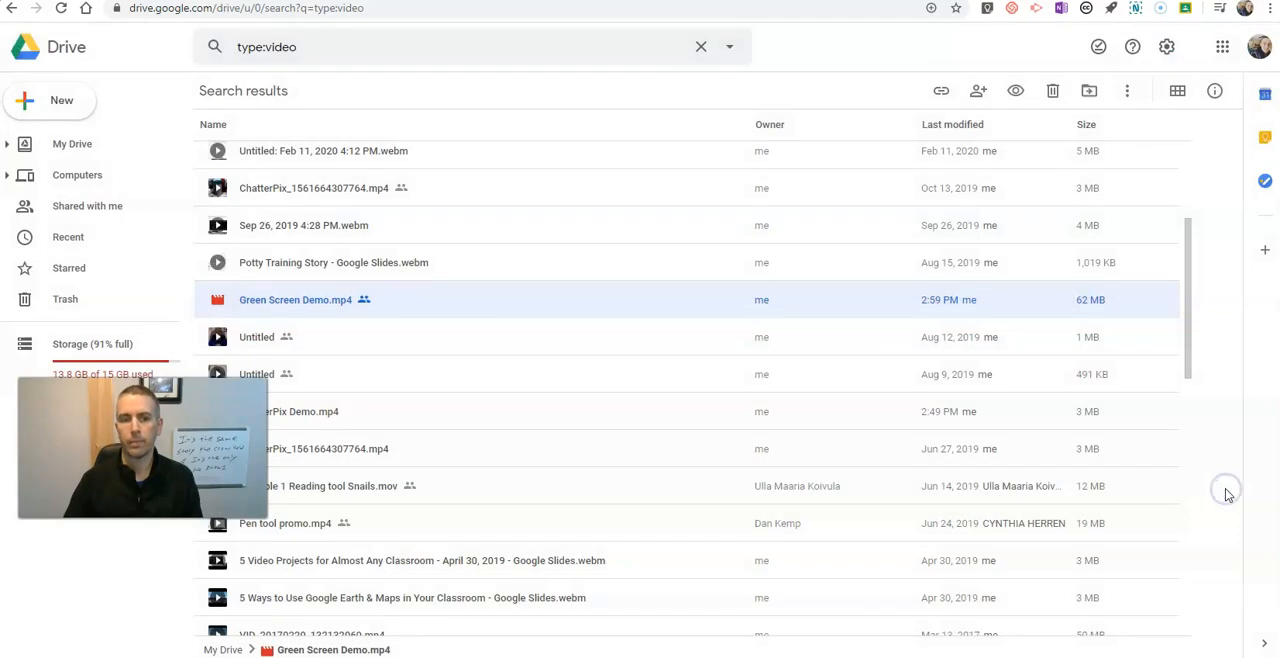
mouse_move(364, 300)
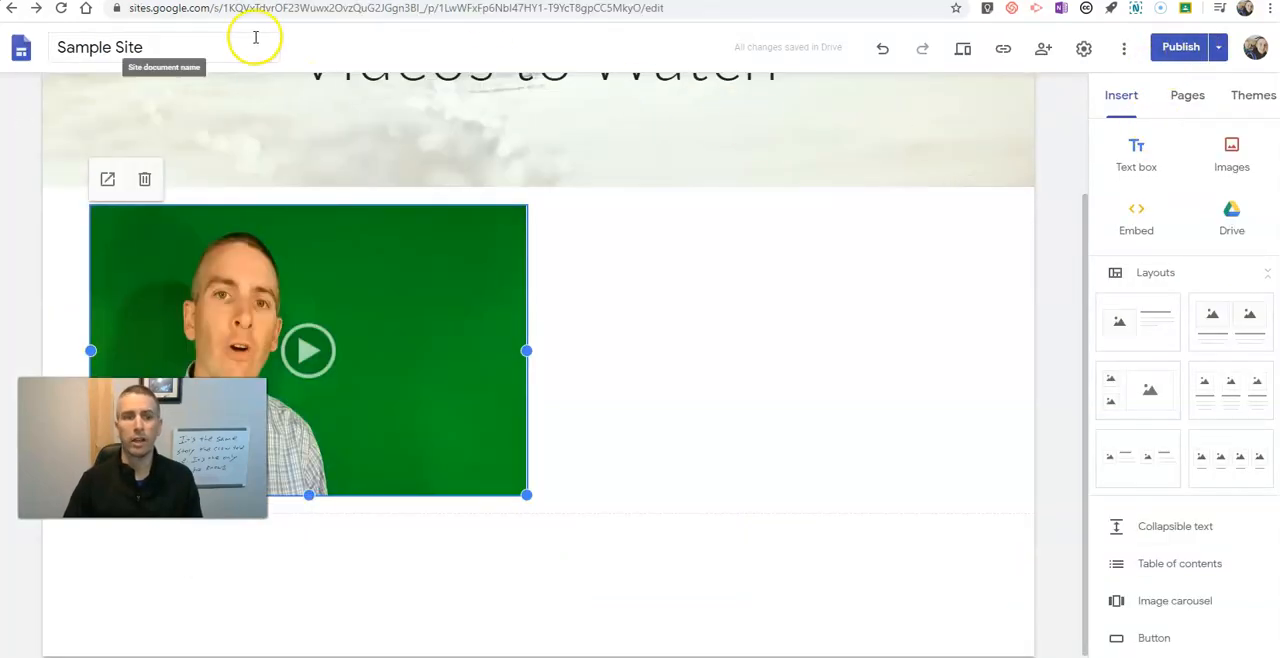
Reload the published Videos to Watch page as a visitor to recheck the Drive video.
left_click(1180, 48)
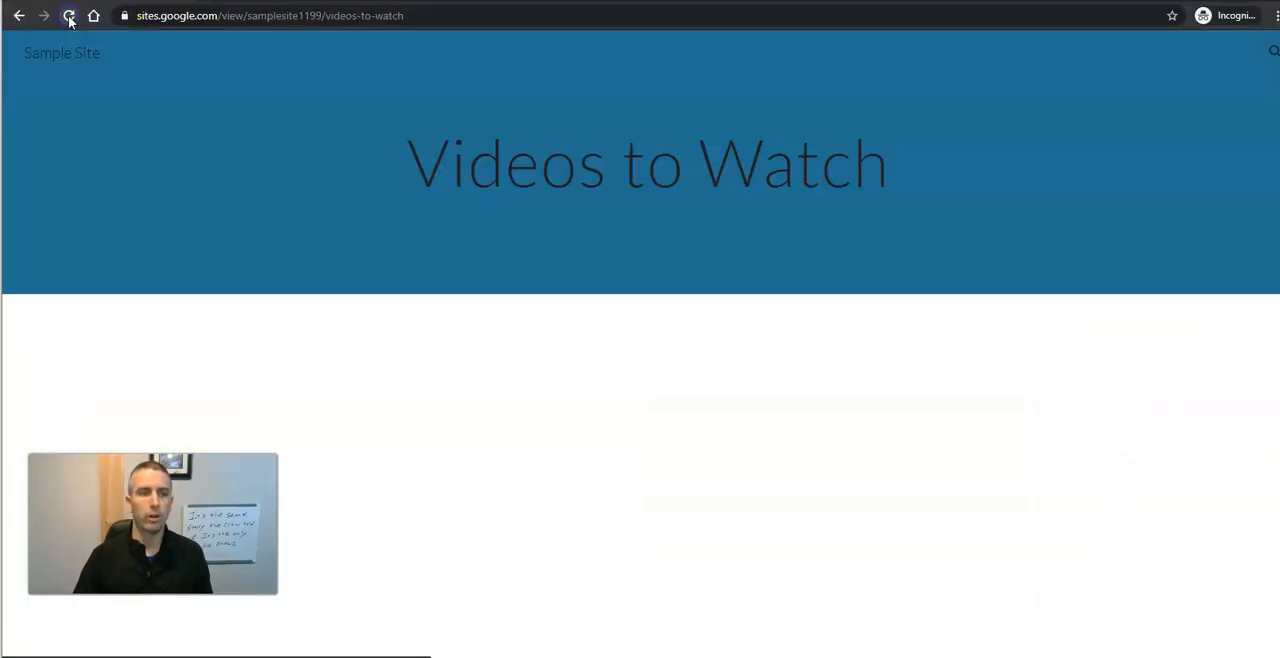
left_click(68, 16)
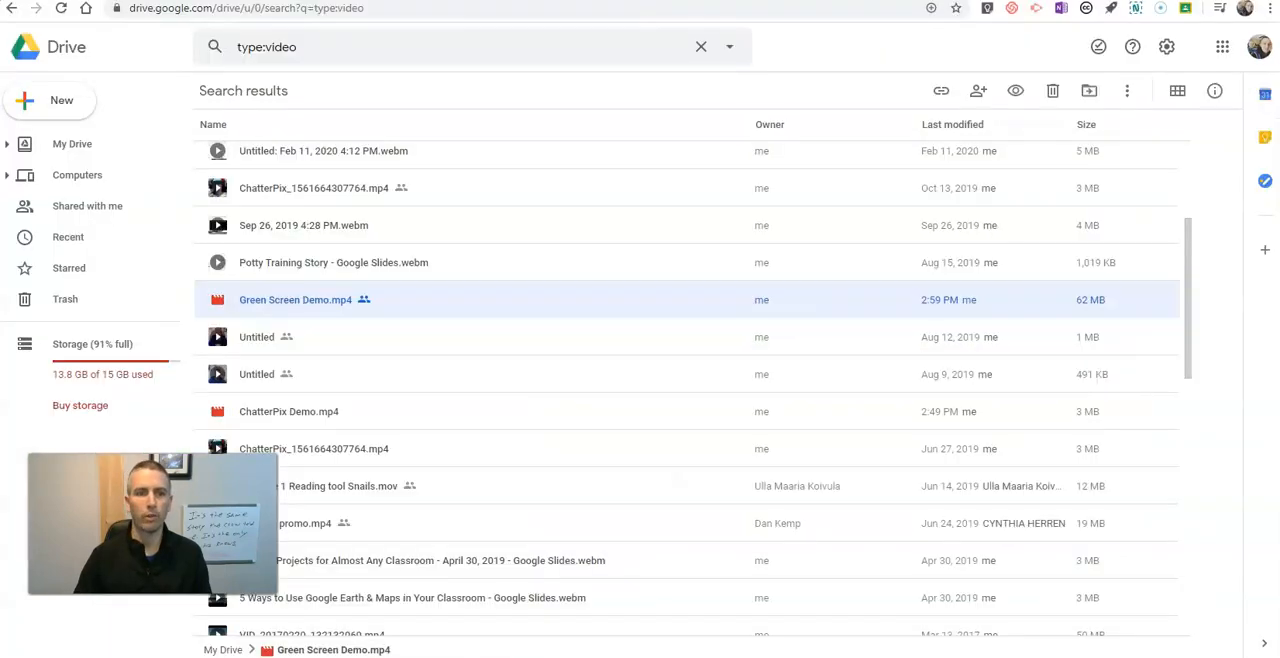
mouse_move(358, 304)
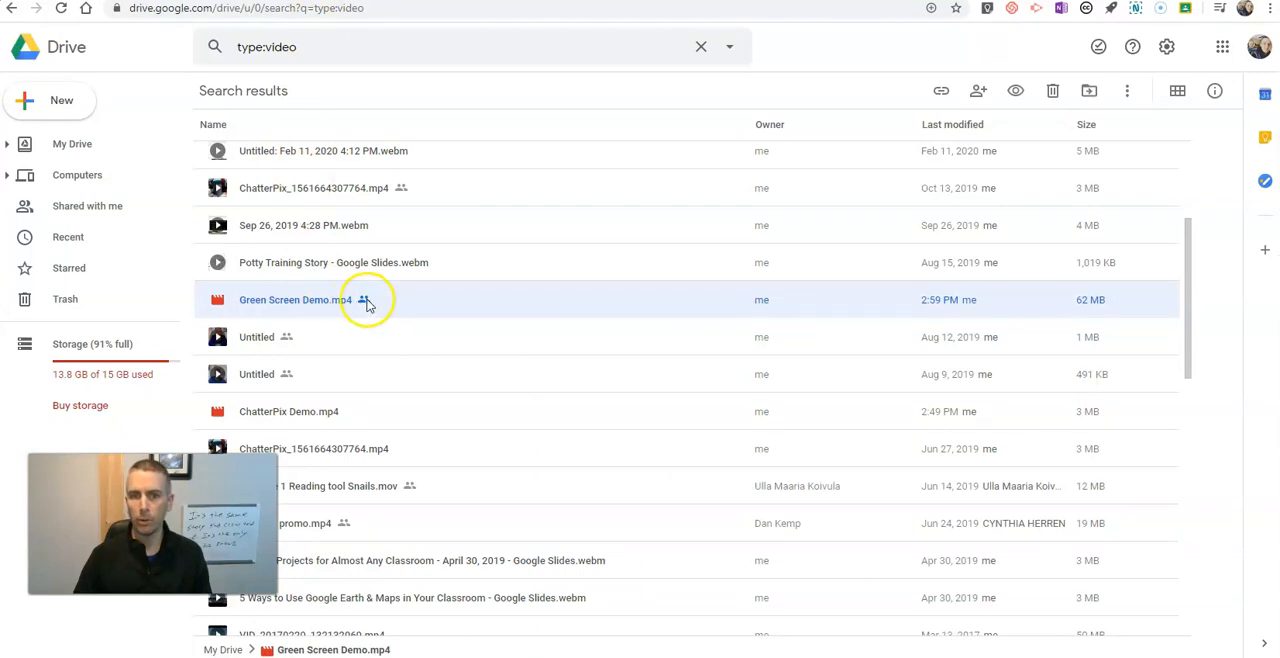
mouse_move(344, 268)
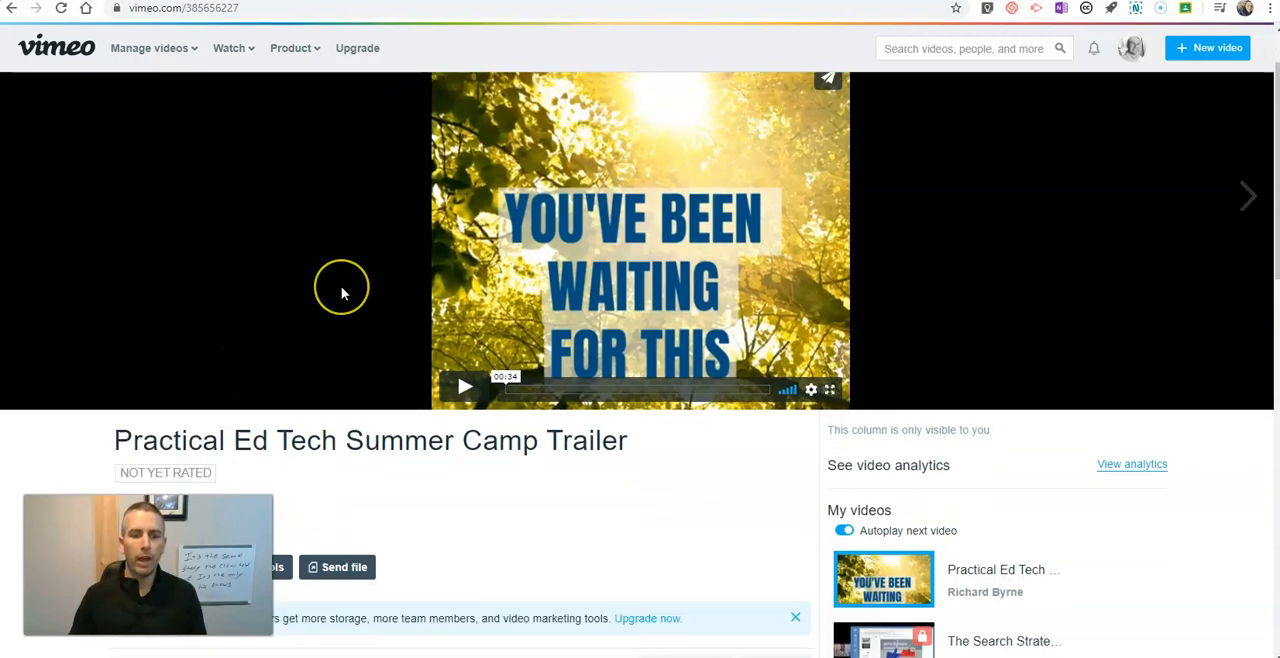
Bring up the Practical Ed Tech Summer Camp Trailer's share options and reveal its embed code settings.
scroll("down", 3)
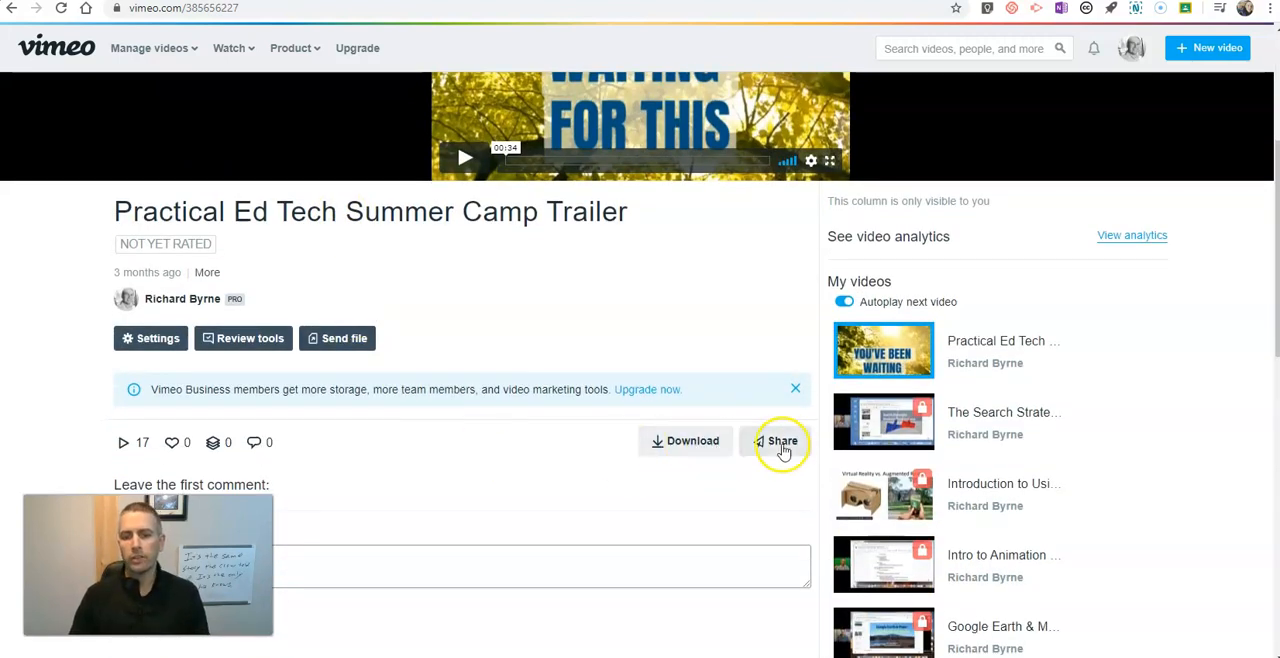
left_click(778, 440)
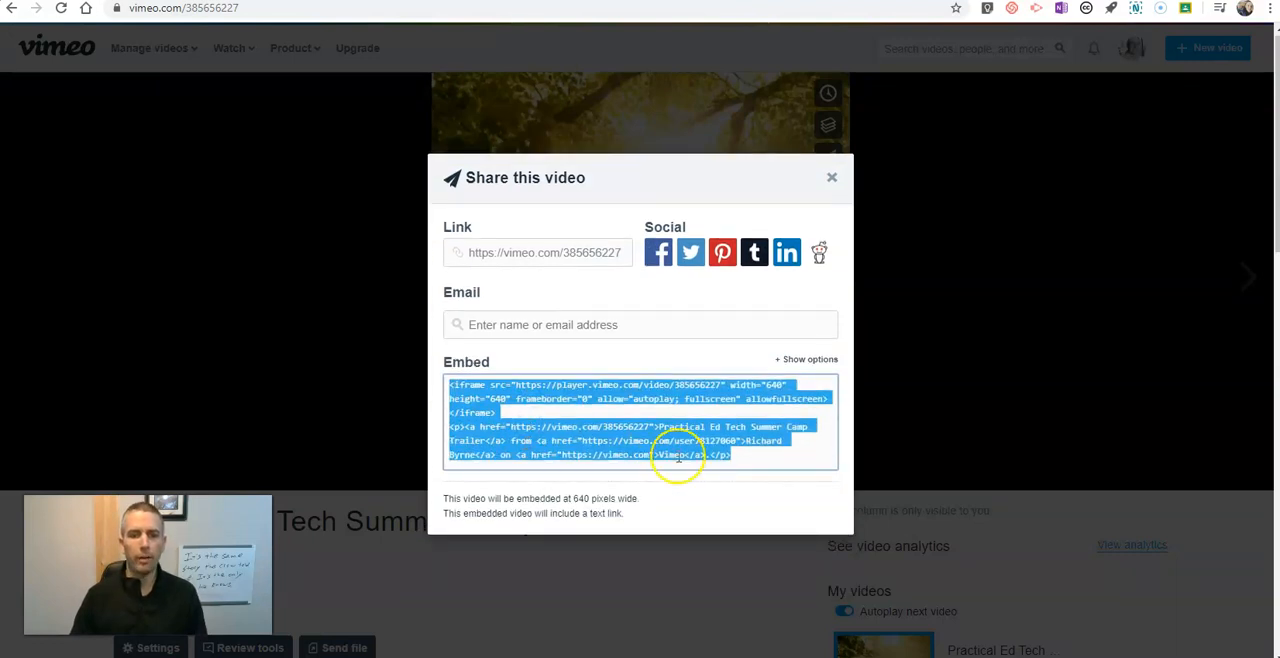
left_click(806, 360)
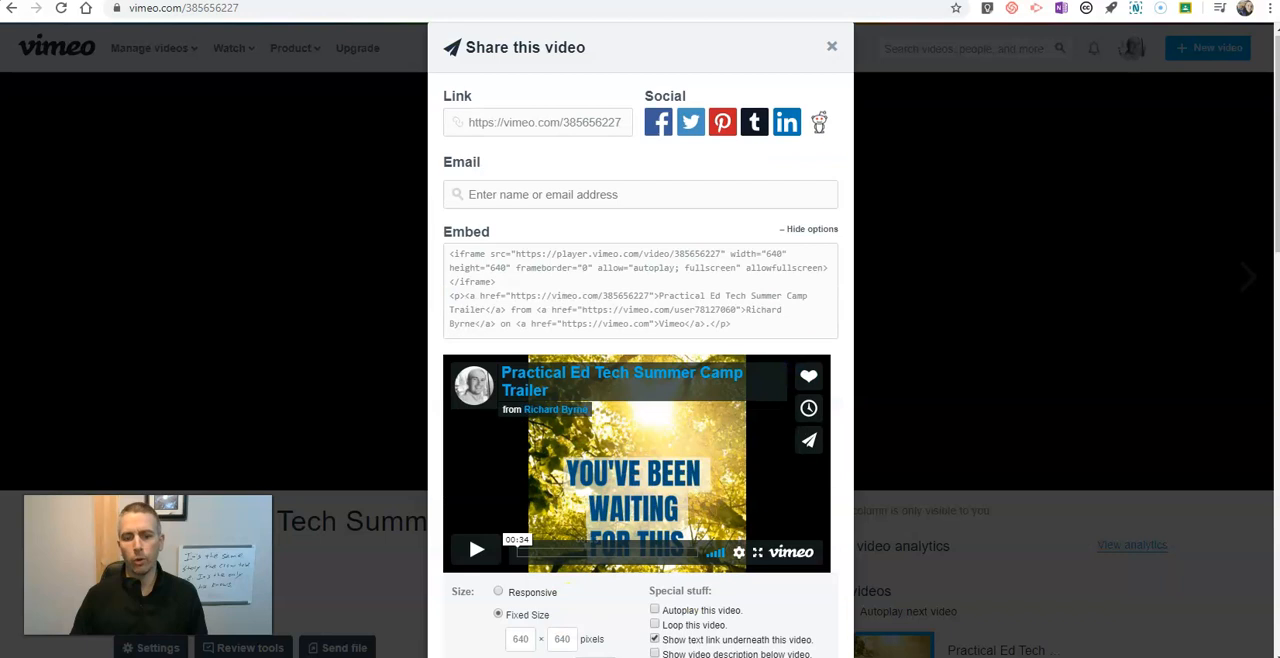
left_click(634, 284)
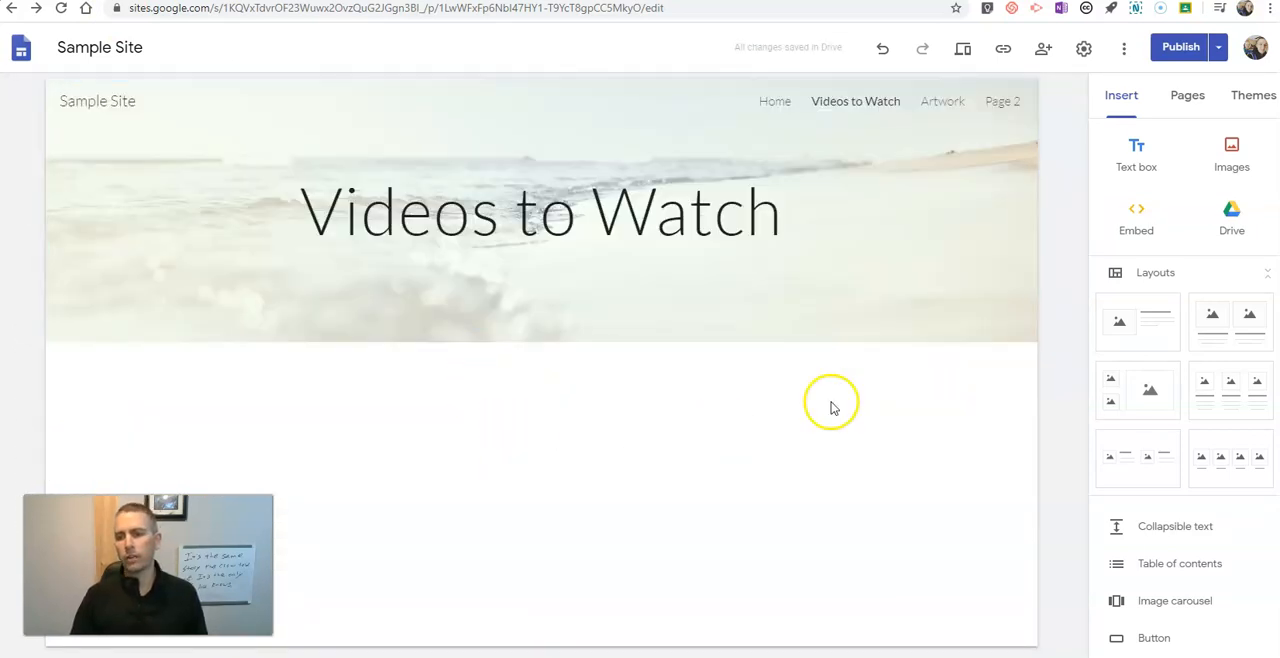
Embed the Vimeo trailer on the page by pasting its HTML embed code.
left_click(1136, 216)
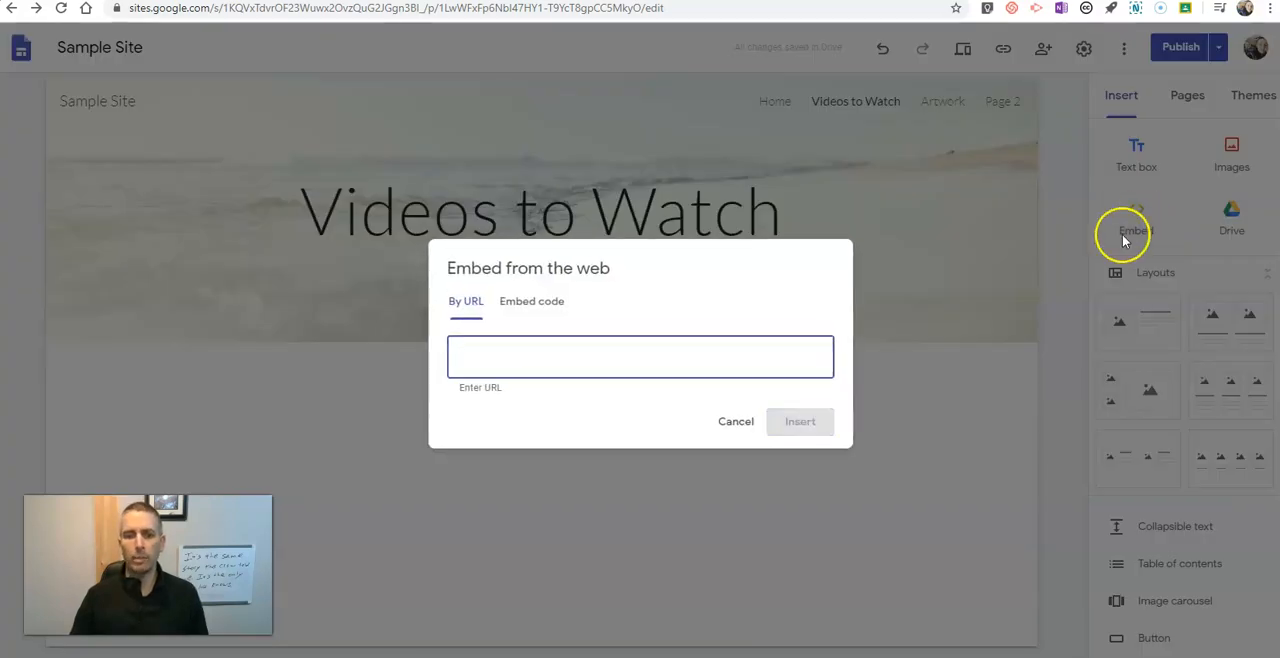
left_click(524, 300)
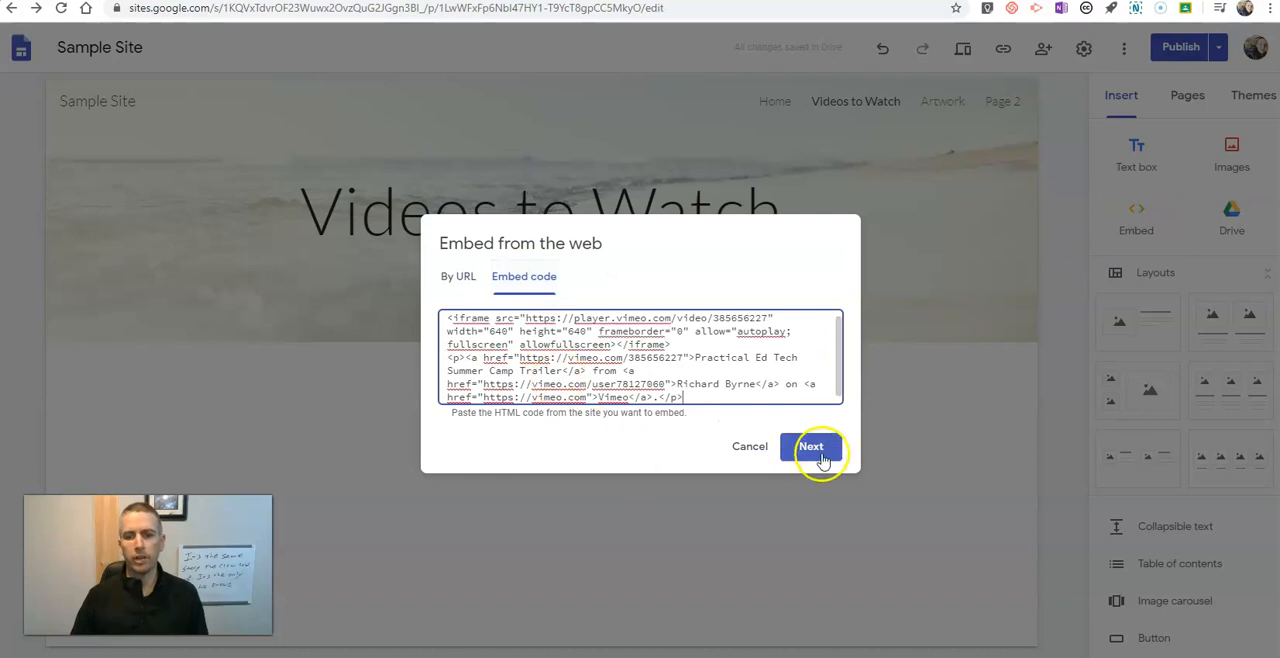
left_click(812, 446)
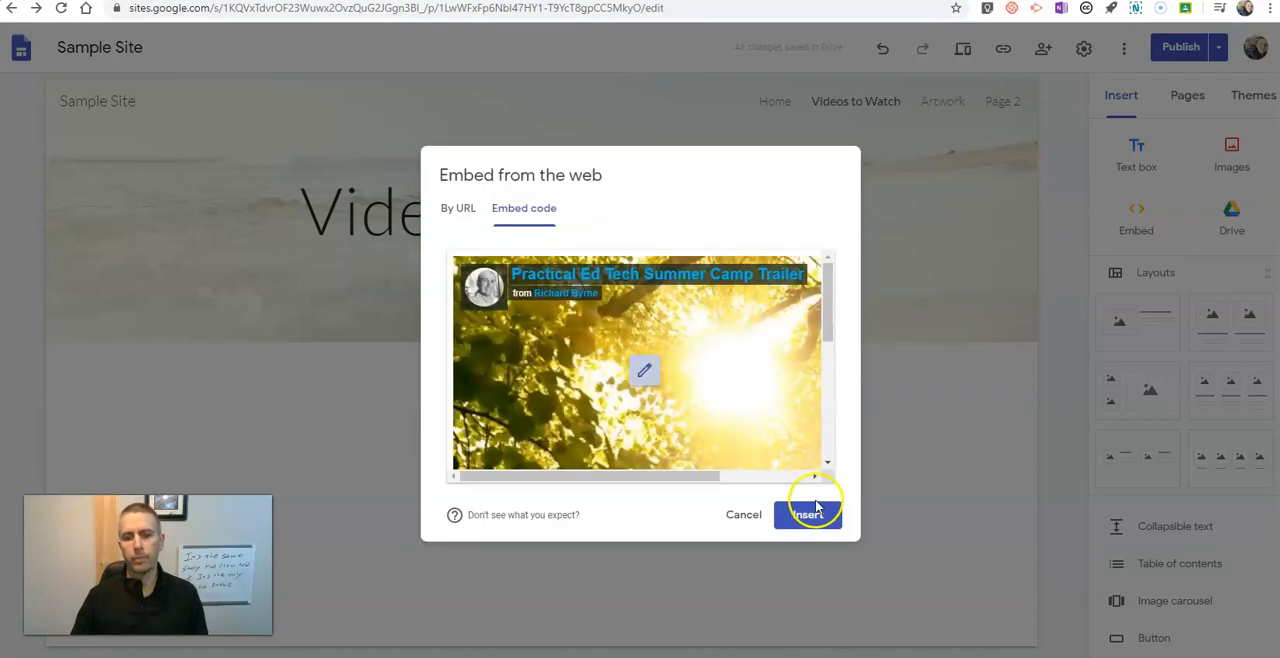
left_click(808, 514)
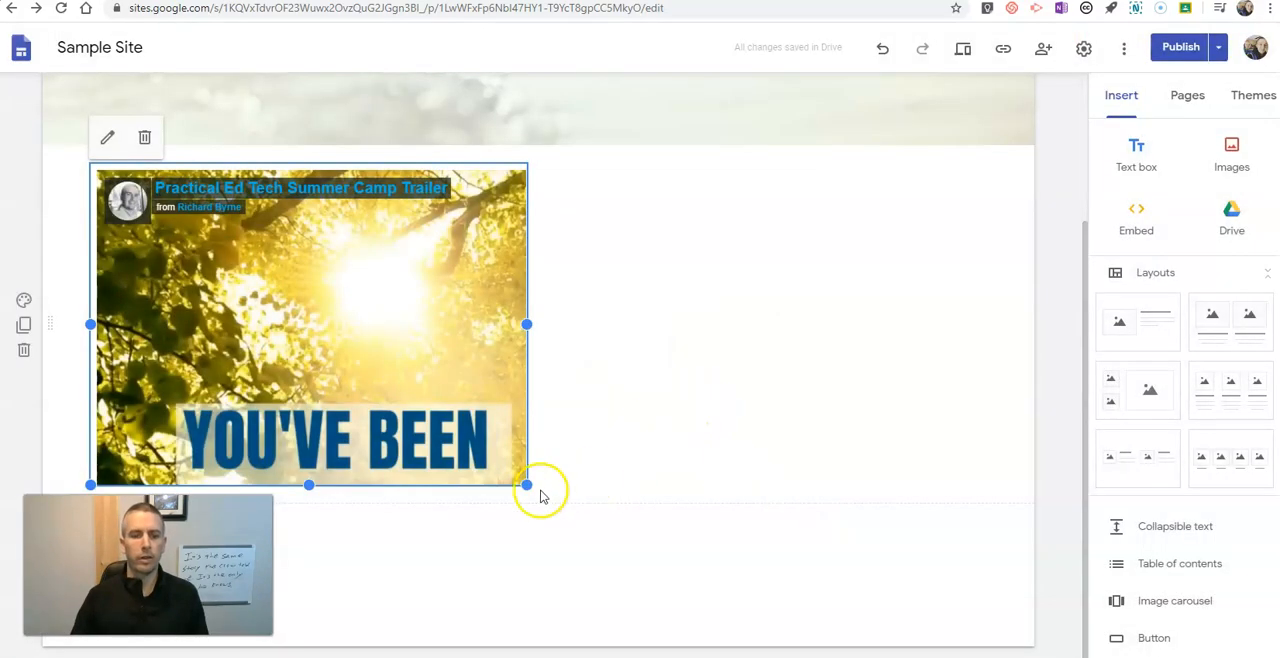
Enlarge the embedded trailer by its corner handle and start publishing the page.
left_click_drag(528, 484, 796, 572)
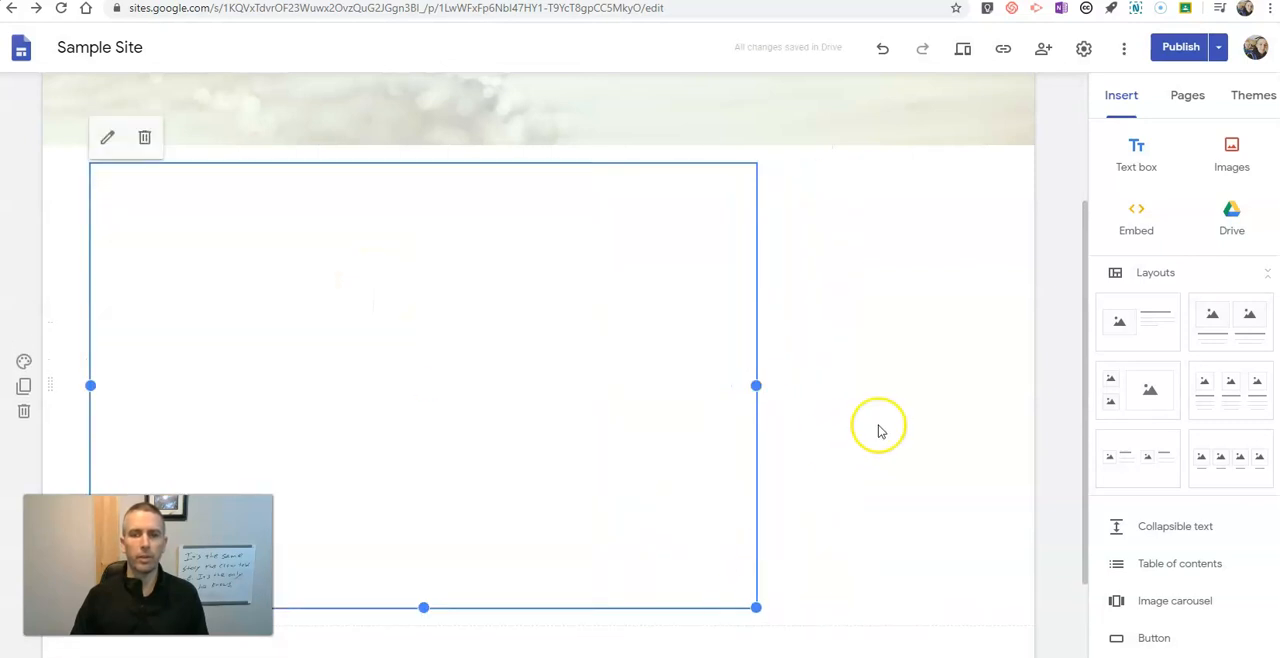
left_click(1180, 48)
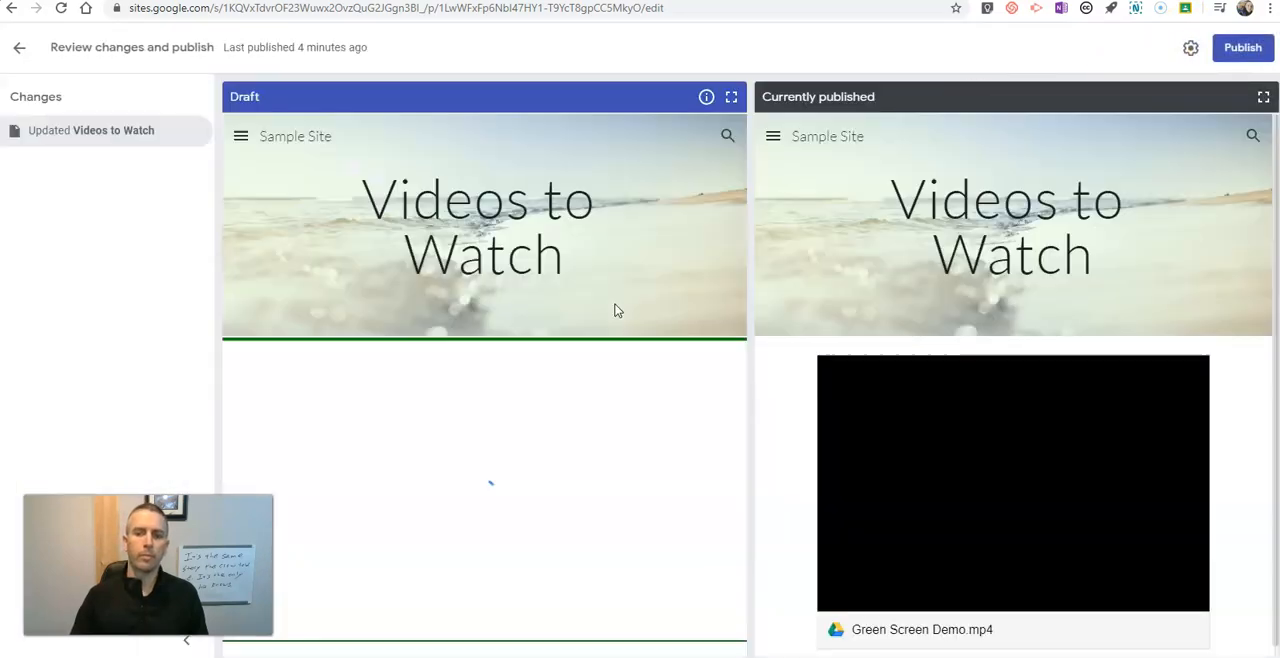
Confirm publishing in the review screen and go to the live site from the notification.
left_click(1242, 48)
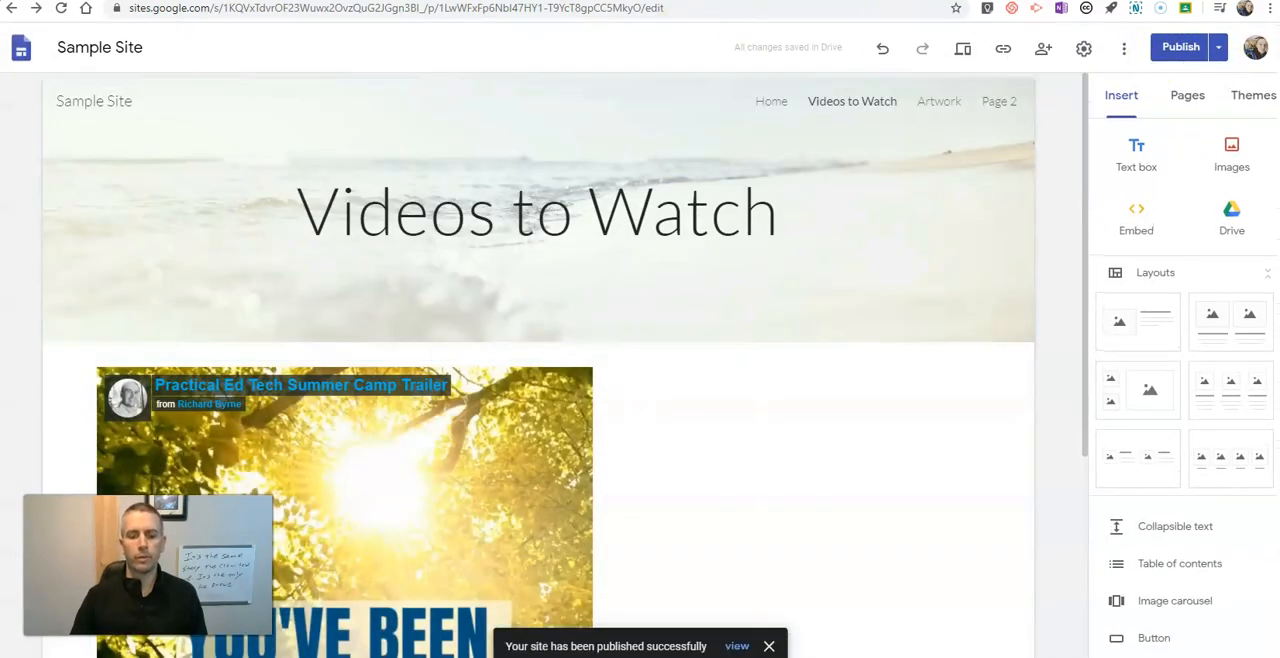
left_click(736, 646)
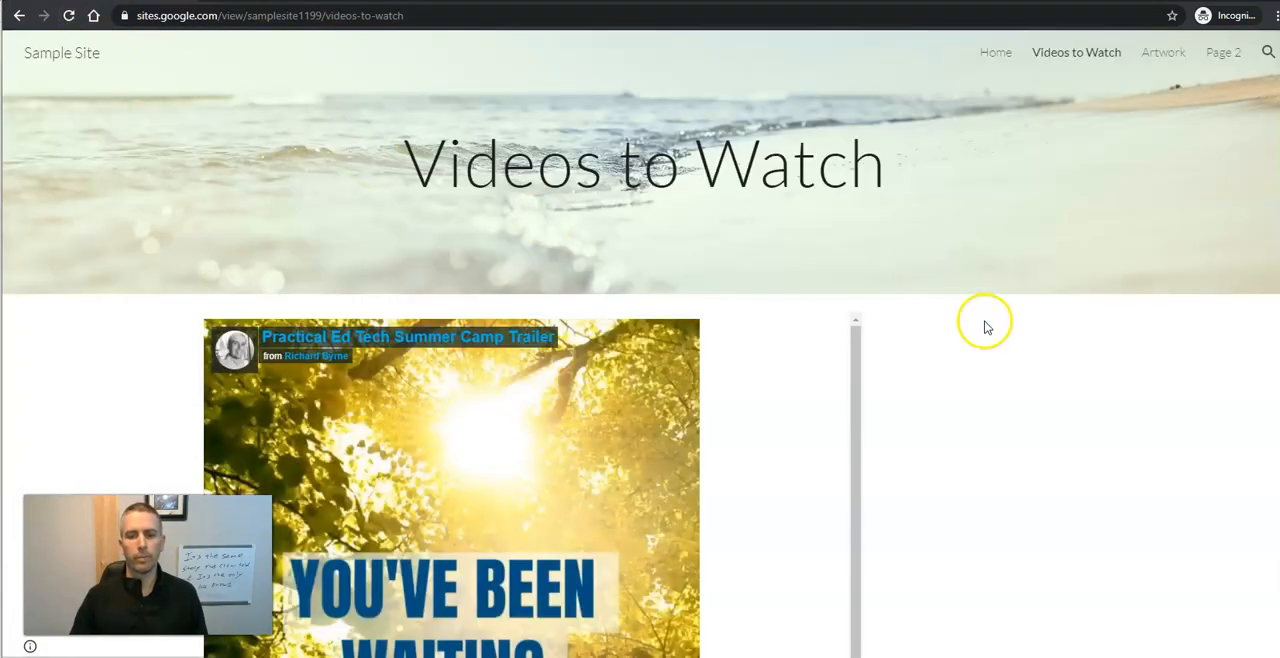
Scroll through the live Videos to Watch page to verify the trailer displays properly.
scroll("down", 3)
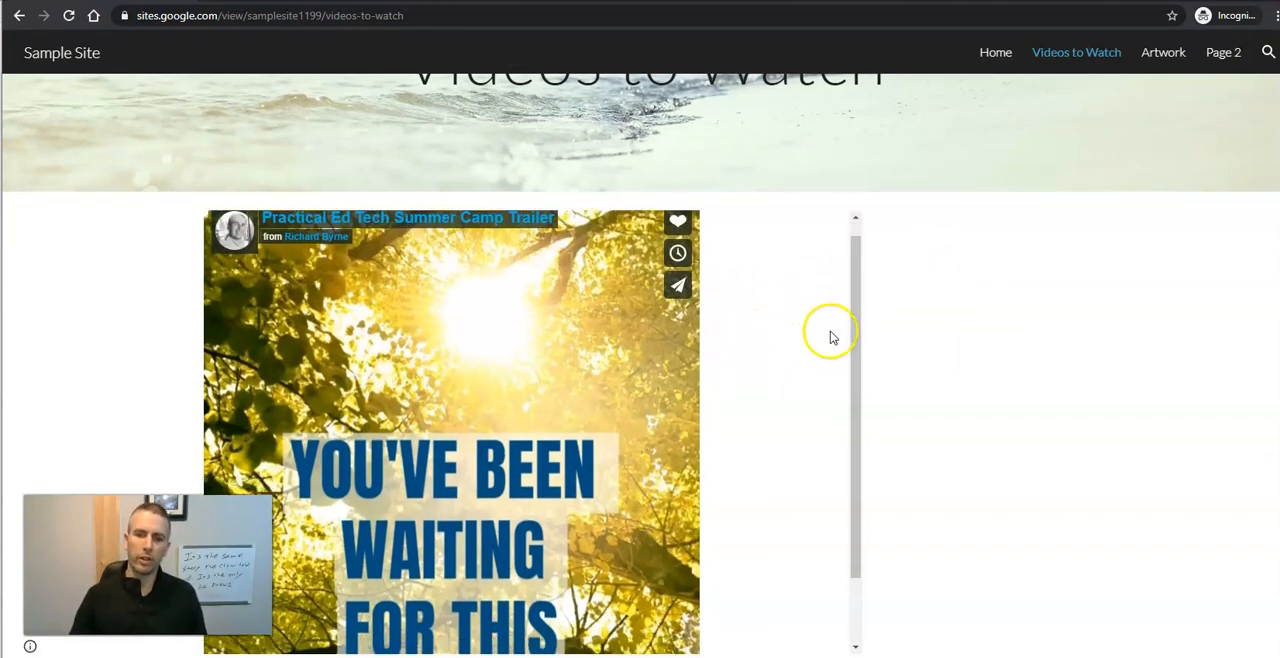
scroll("up", 3)
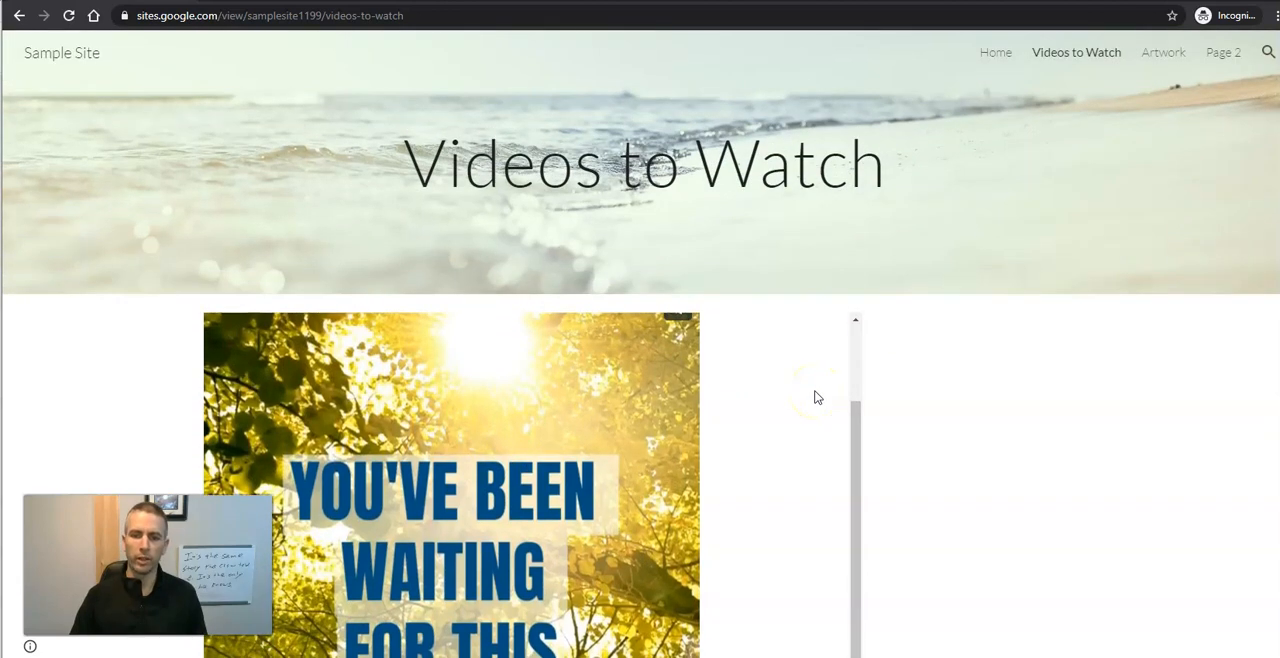
scroll("down", 3)
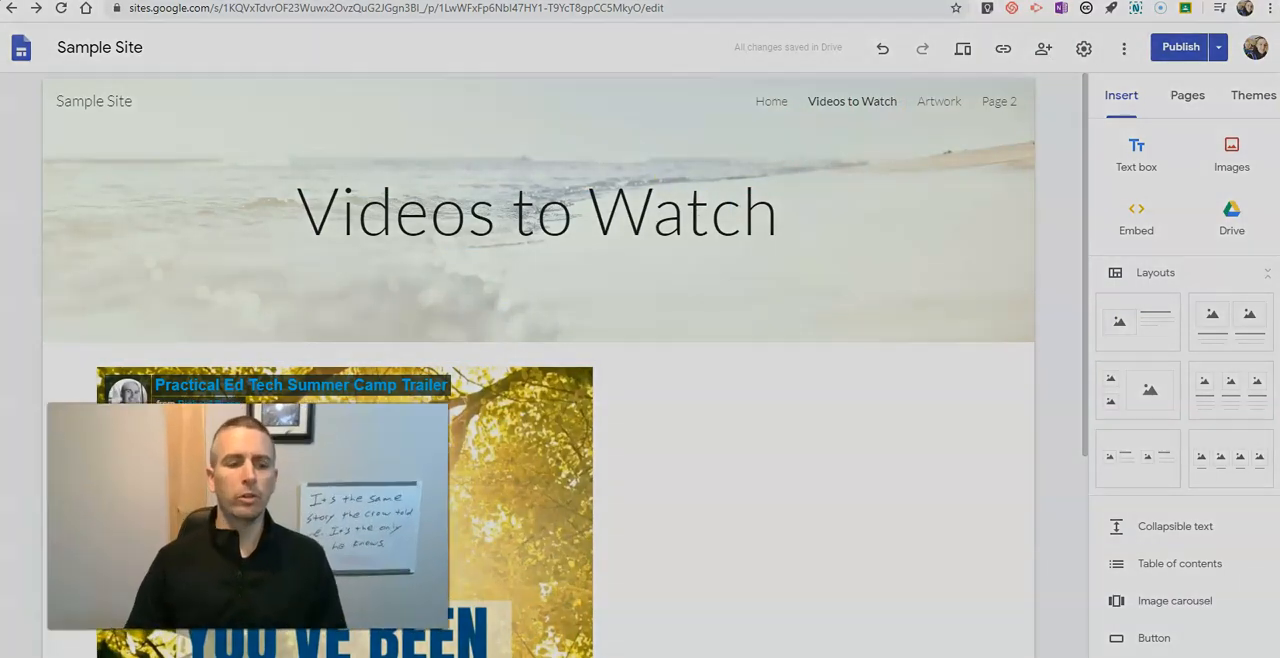
left_click(270, 500)
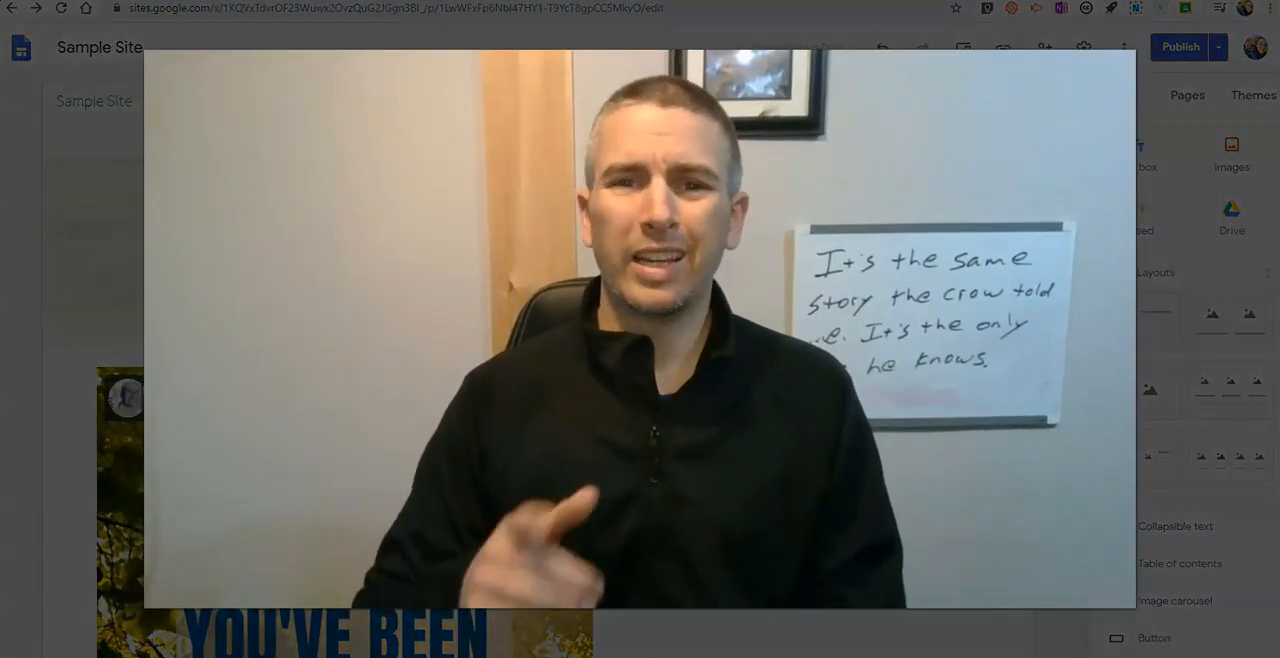